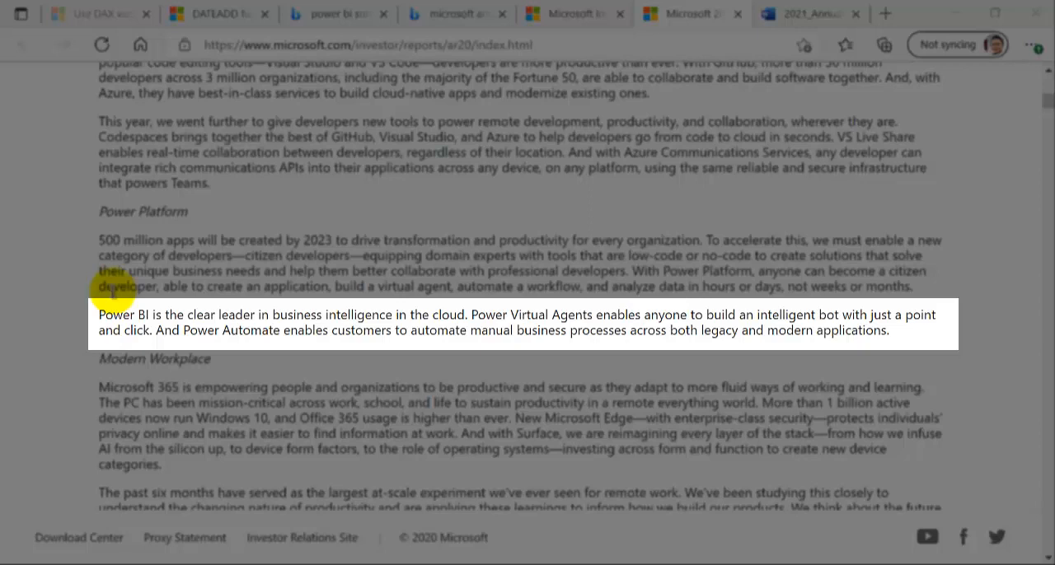
{"action": "mouse_move", "coordinate": [219, 322]}
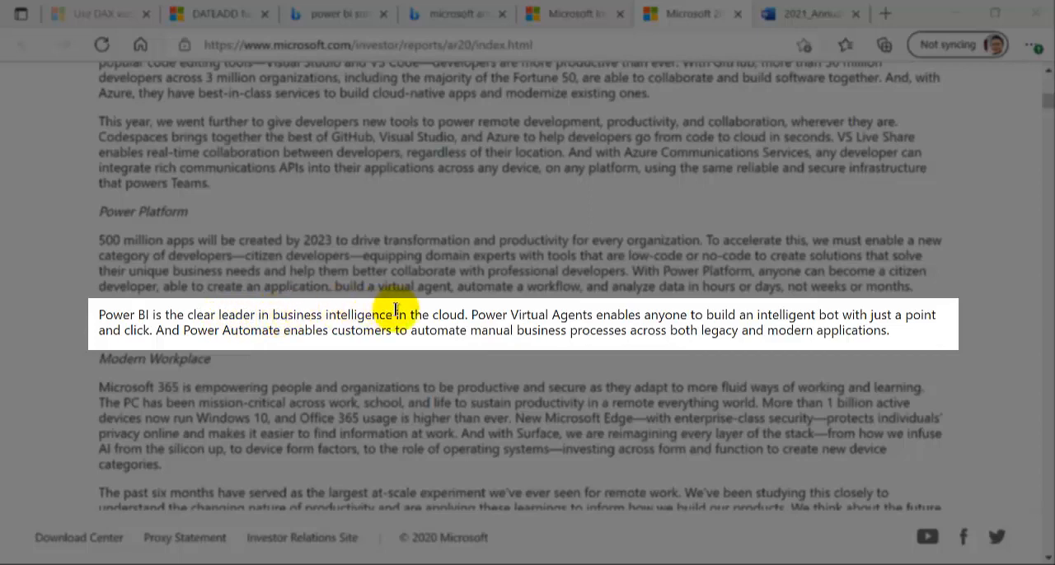
{"action": "mouse_move", "coordinate": [432, 297]}
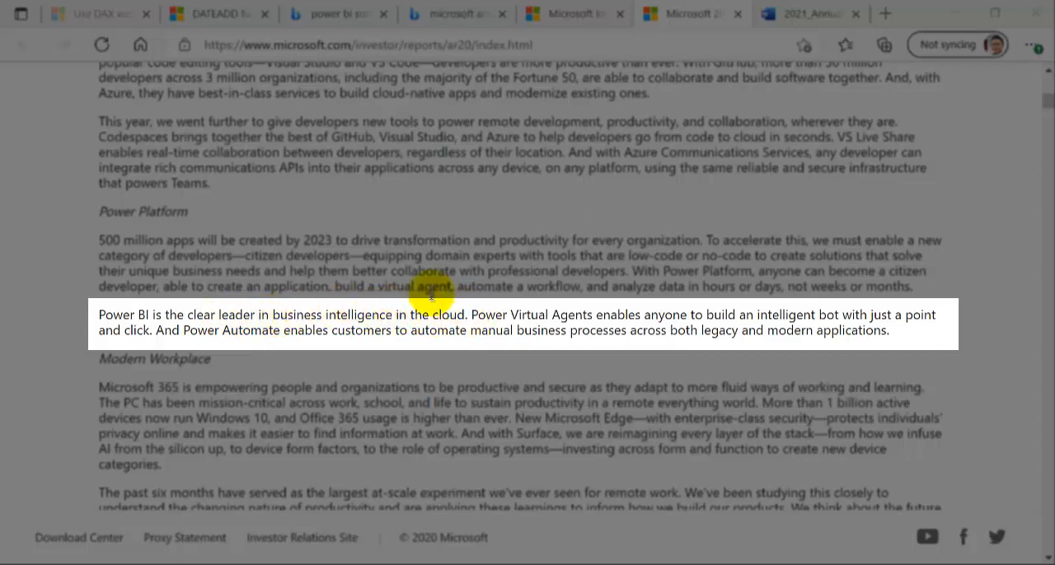
{"action": "mouse_move", "coordinate": [1041, 112]}
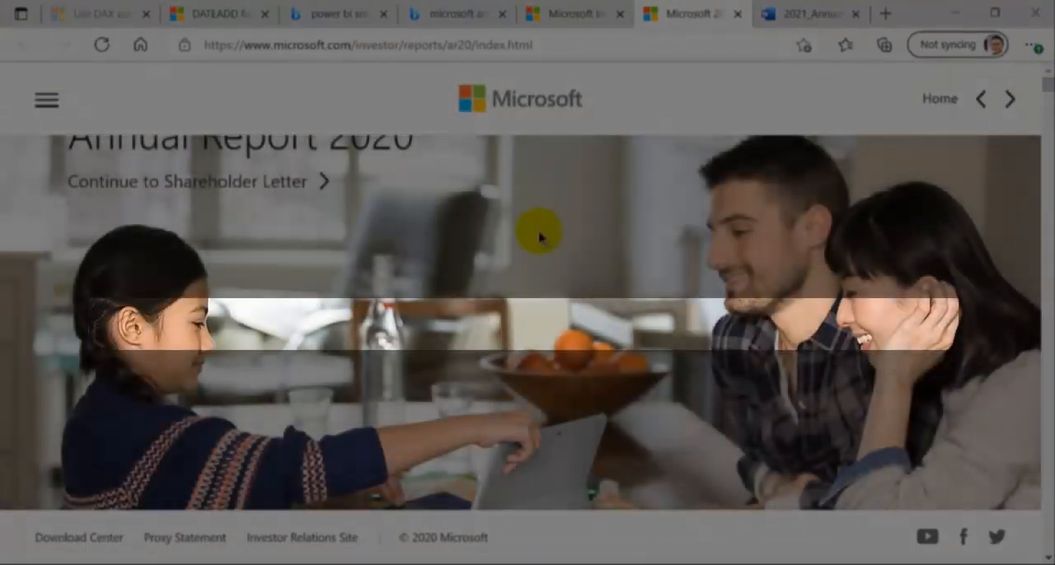
Scroll the Annual Report 2020 page past the banner to the CEO section with Satya Nadella.
{"action": "scroll", "scroll_direction": "down", "scroll_amount": 3}
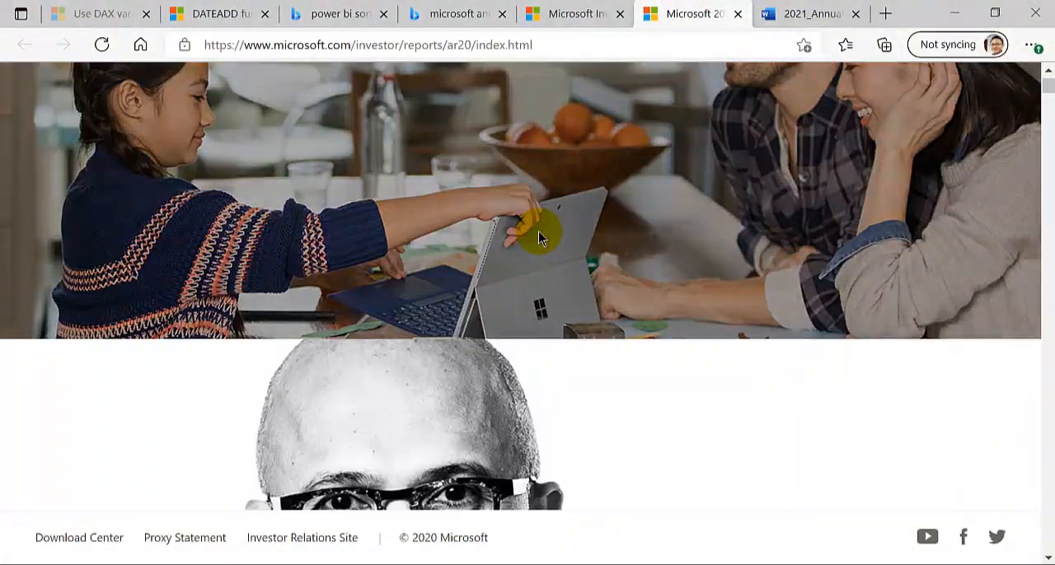
{"action": "scroll", "scroll_direction": "down", "scroll_amount": 3}
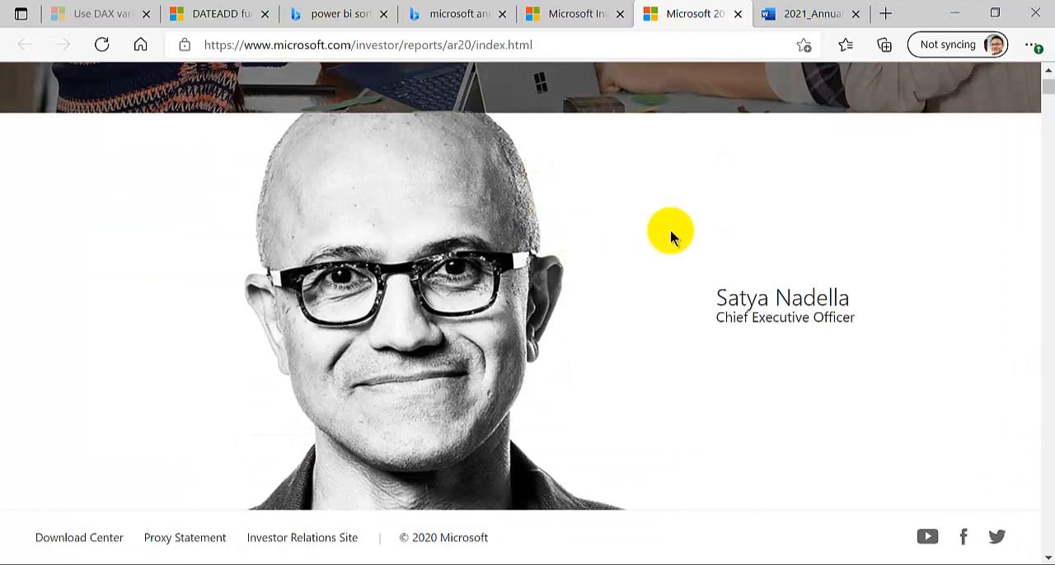
{"action": "mouse_move", "coordinate": [541, 313]}
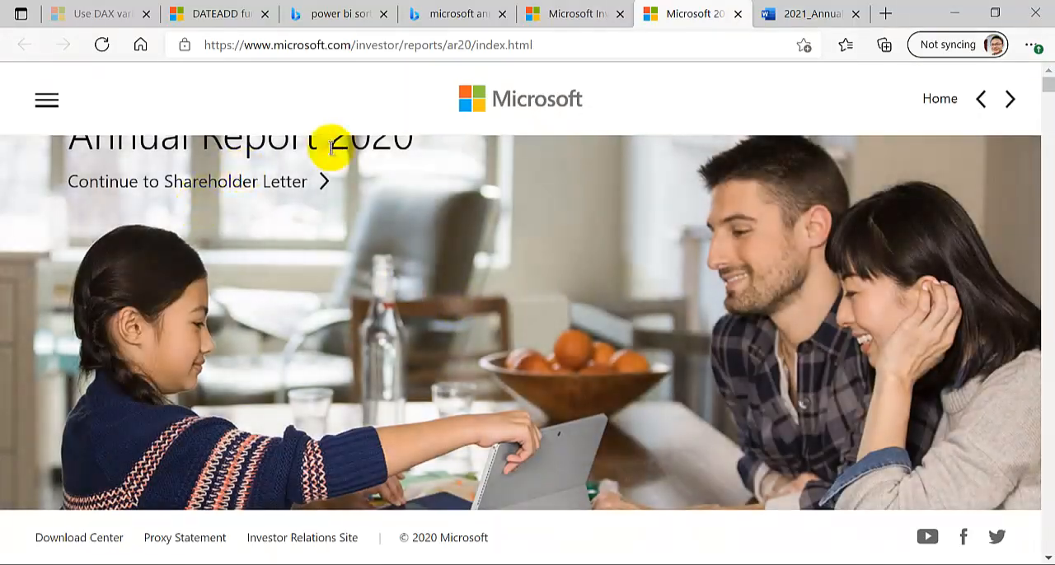
{"action": "mouse_move", "coordinate": [360, 198]}
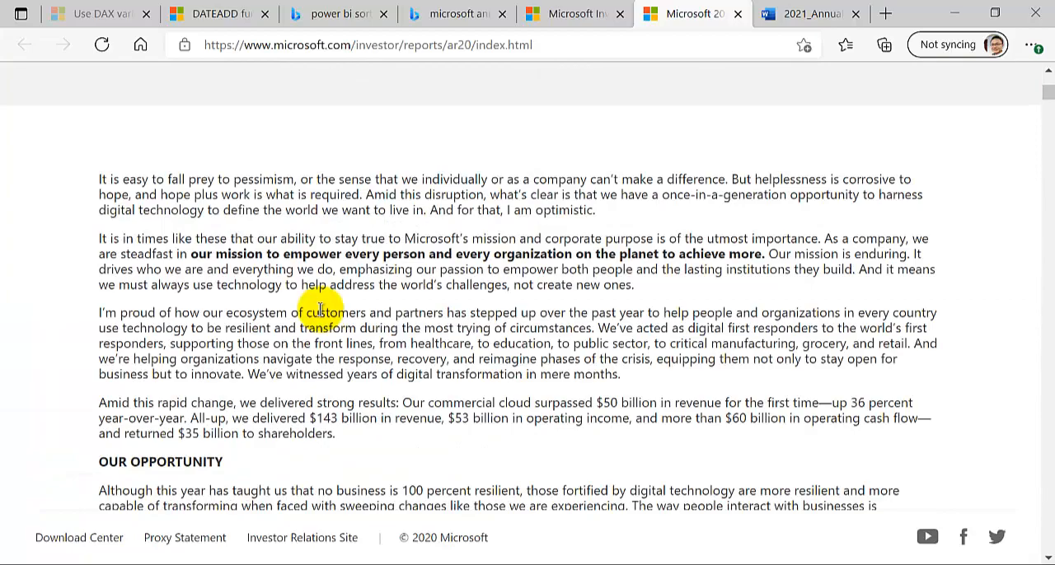
Scroll the shareholder letter past Azure, Data and AI, and Developer Tools to the Power Platform passage on Power BI.
{"action": "scroll", "scroll_direction": "down", "scroll_amount": 3}
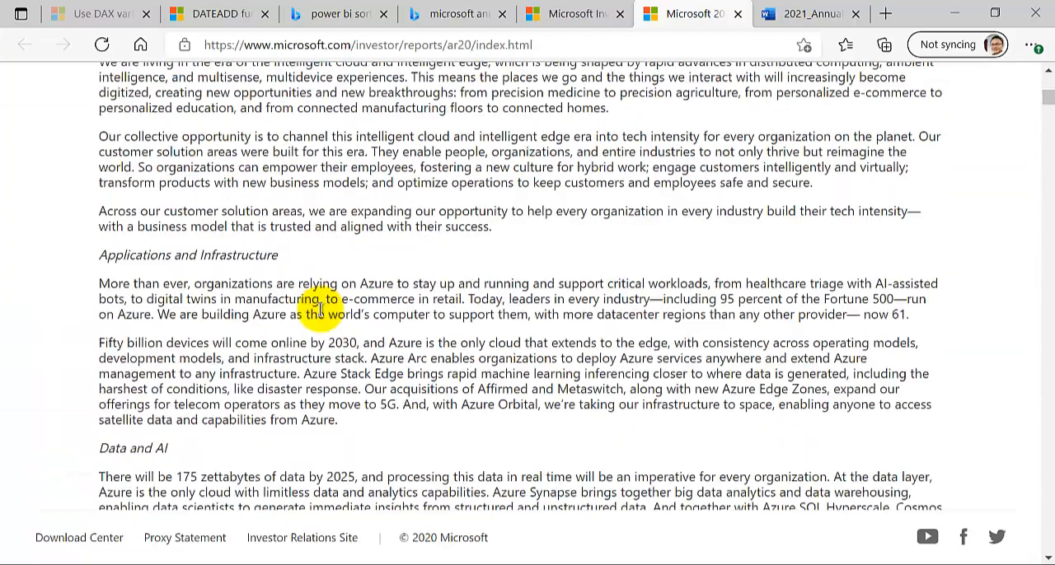
{"action": "scroll", "scroll_direction": "down", "scroll_amount": 3}
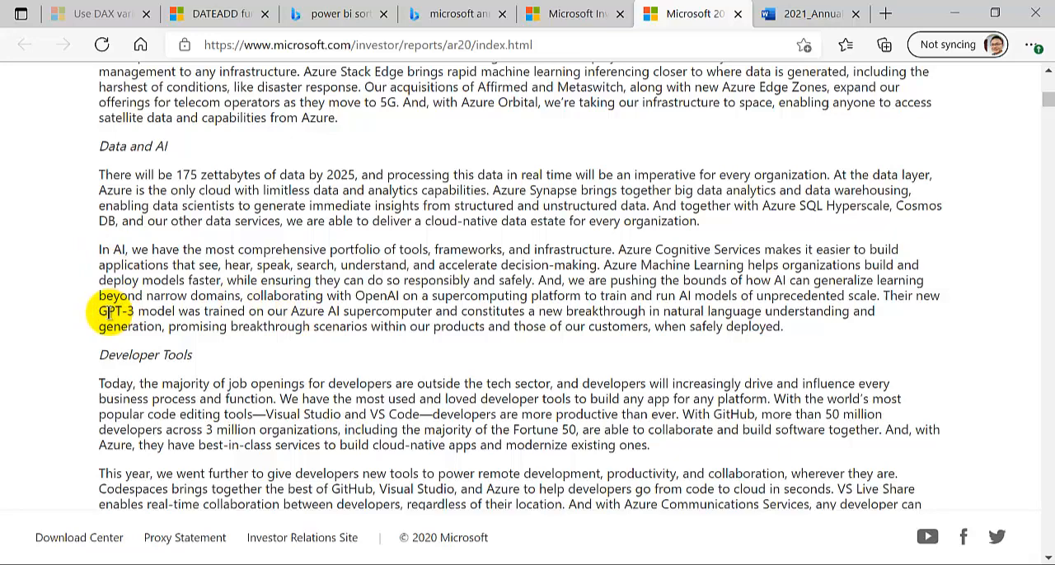
{"action": "scroll", "scroll_direction": "down", "scroll_amount": 3}
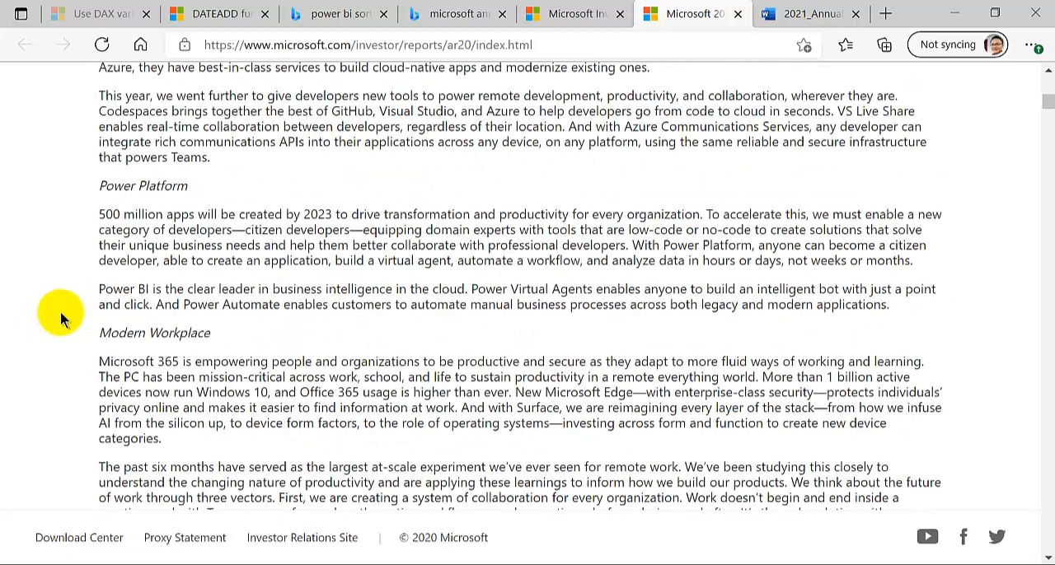
{"action": "mouse_move", "coordinate": [51, 332]}
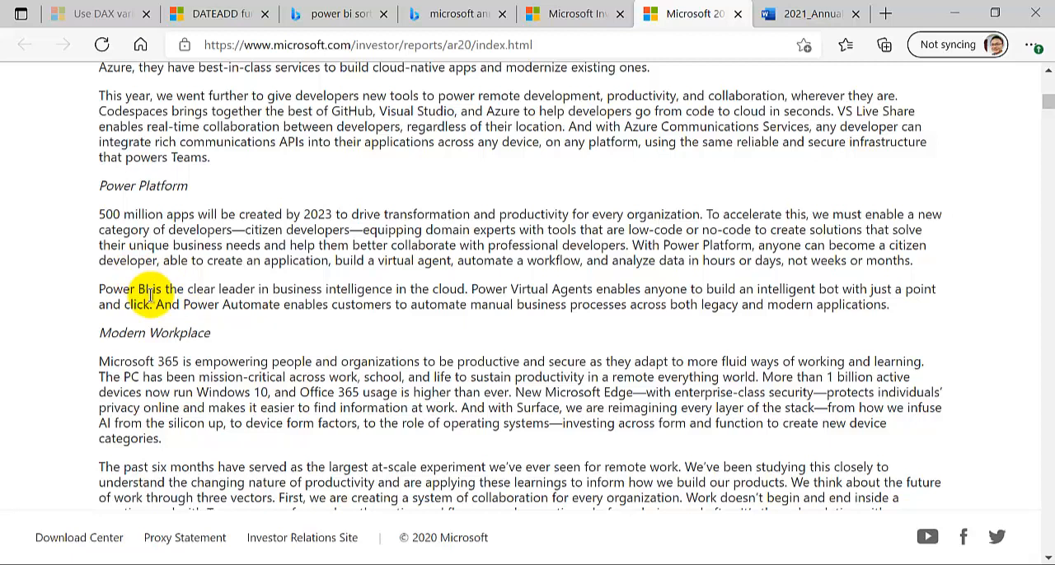
{"action": "mouse_move", "coordinate": [147, 324]}
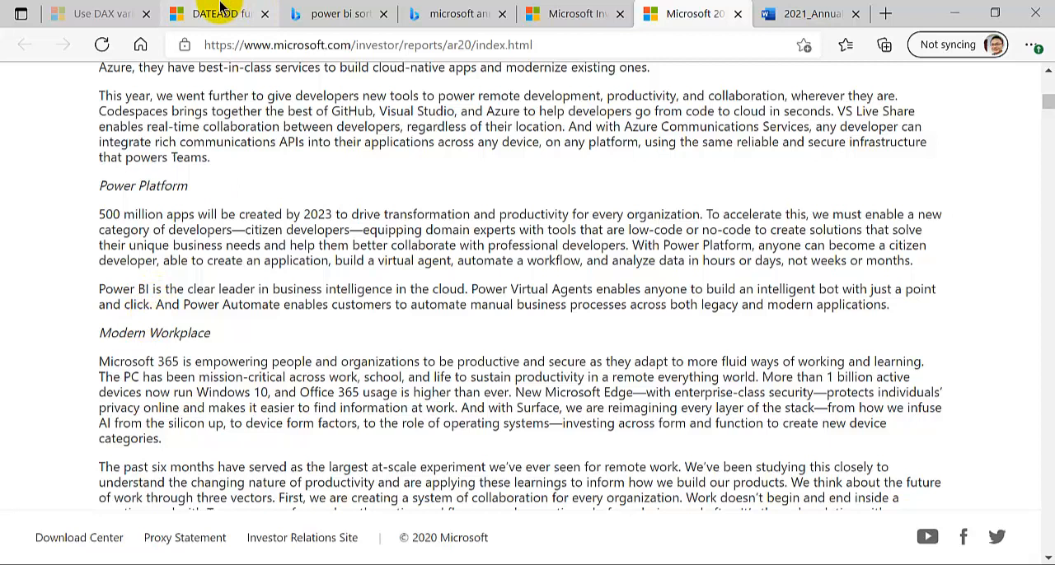
{"action": "mouse_move", "coordinate": [216, 13]}
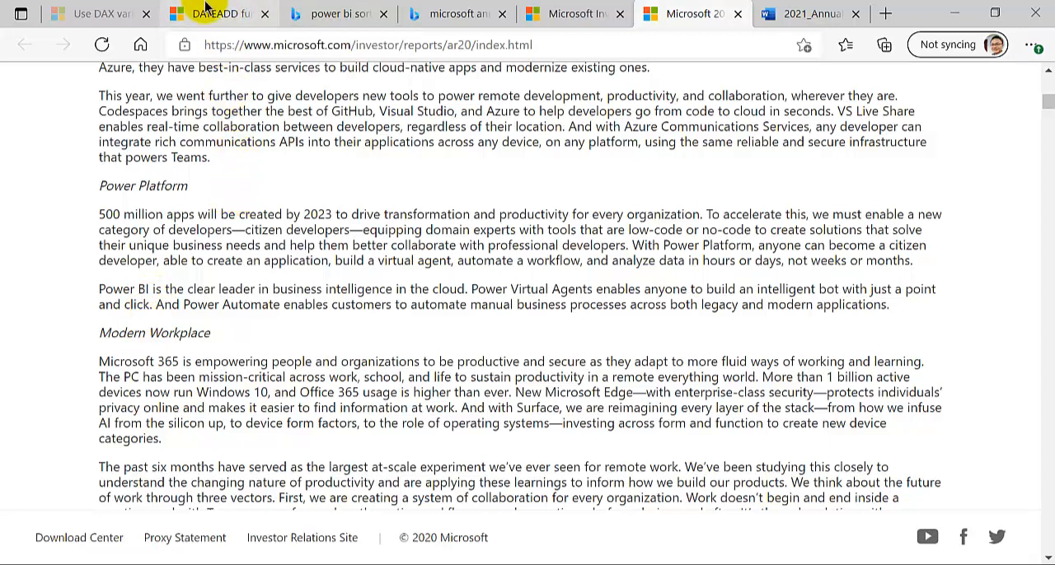
Switch to the DATEADD documentation tab showing the one-year-back date shifting example.
{"action": "left_click", "coordinate": [213, 13]}
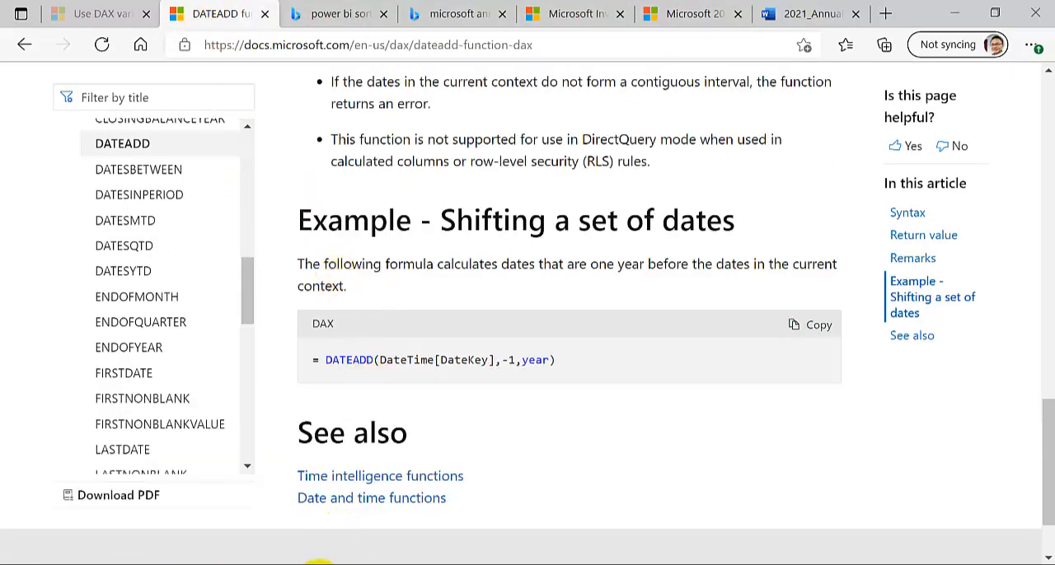
{"action": "mouse_move", "coordinate": [320, 560]}
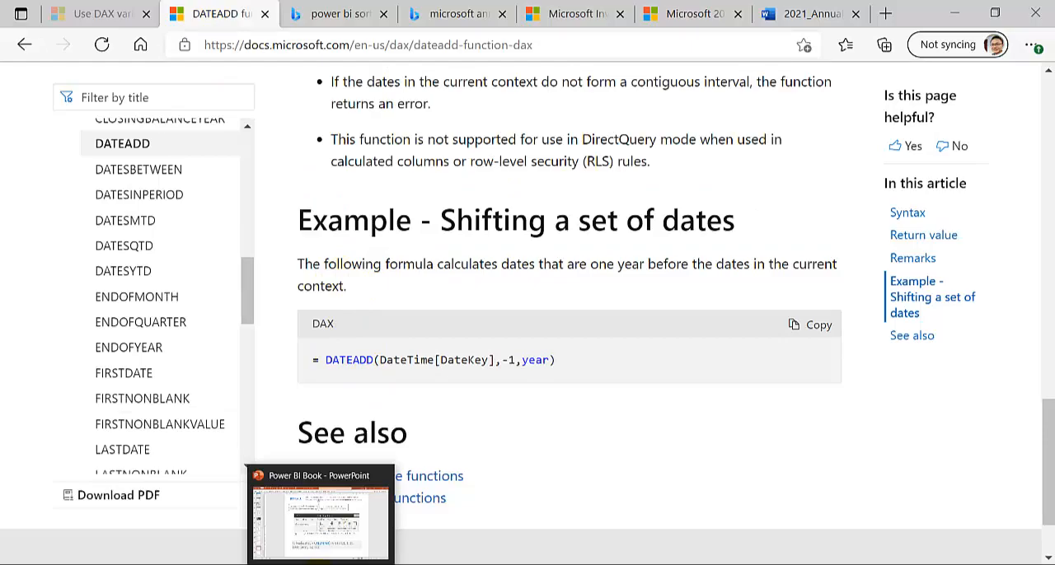
Switch to the Power BI Book presentation and reveal the DATEADD slide's syntax and argument descriptions.
{"action": "left_click", "coordinate": [319, 511]}
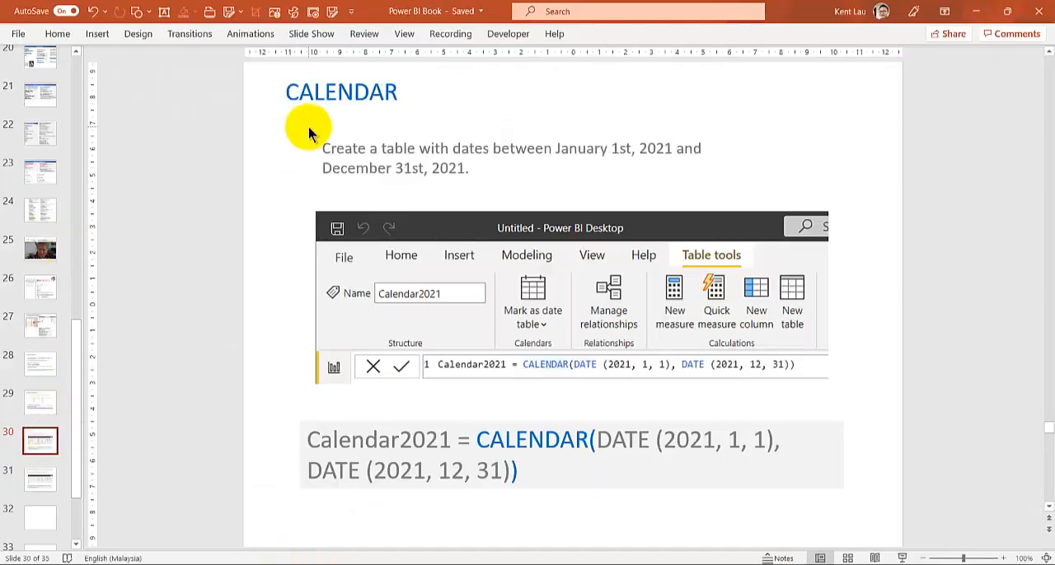
{"action": "mouse_move", "coordinate": [40, 435]}
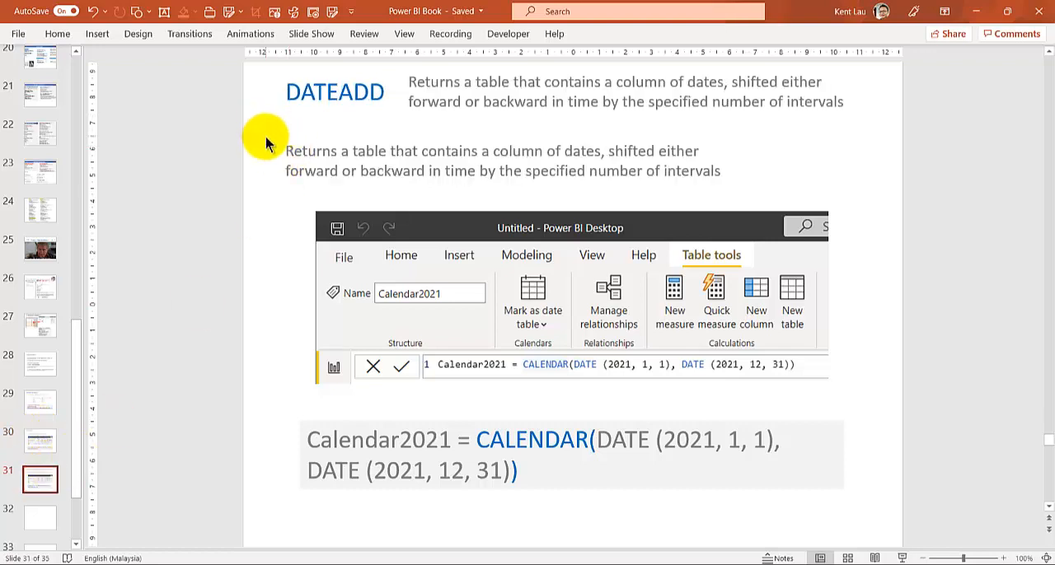
{"action": "left_click", "coordinate": [317, 145]}
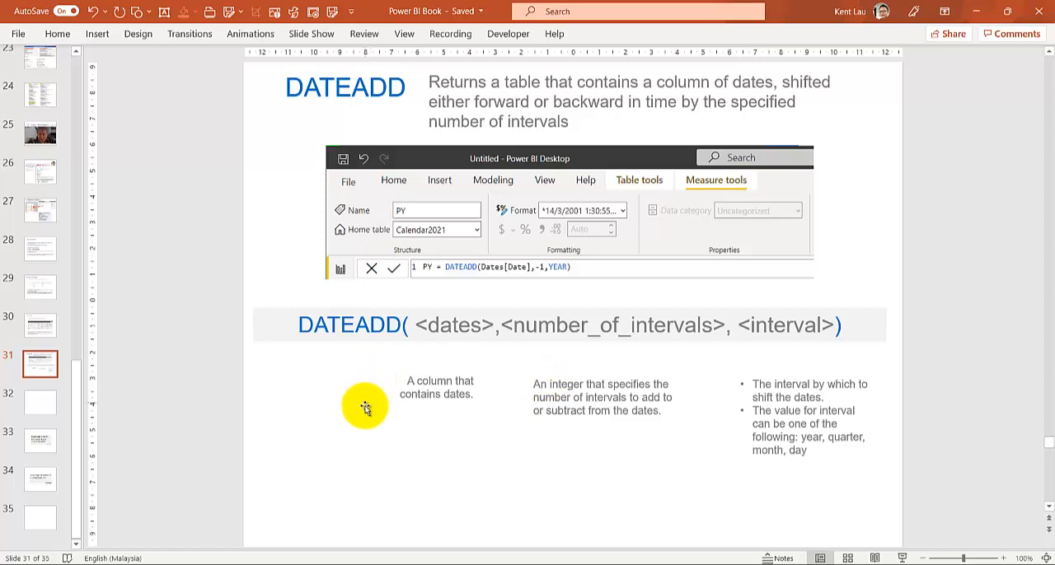
{"action": "mouse_move", "coordinate": [347, 89]}
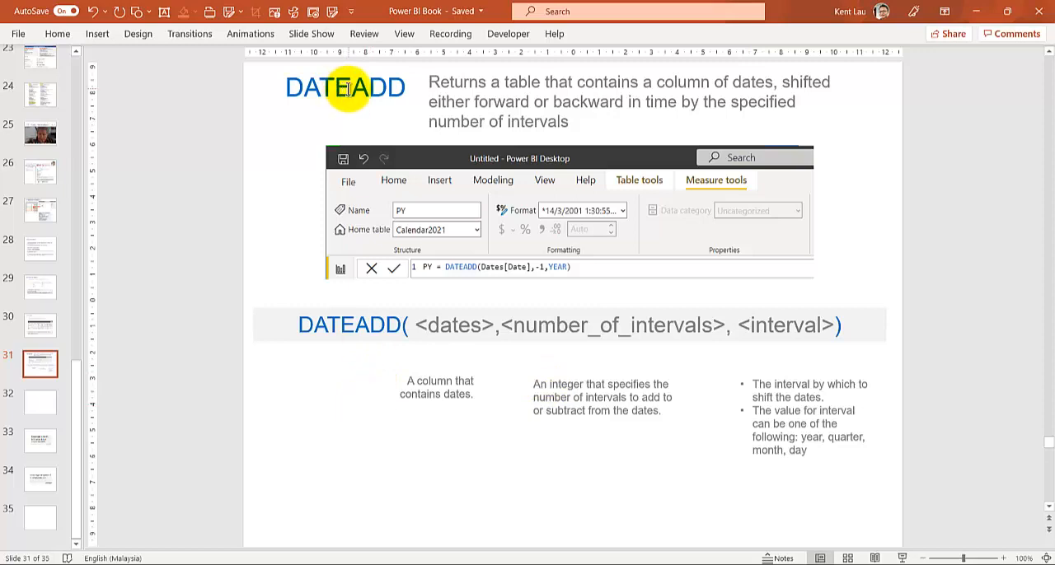
{"action": "mouse_move", "coordinate": [362, 89]}
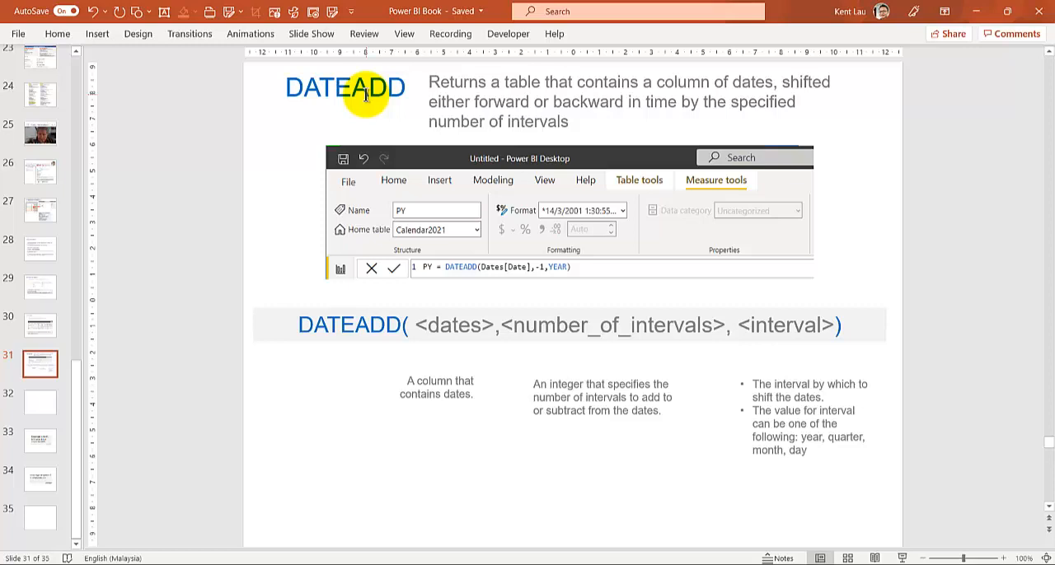
{"action": "mouse_move", "coordinate": [437, 323]}
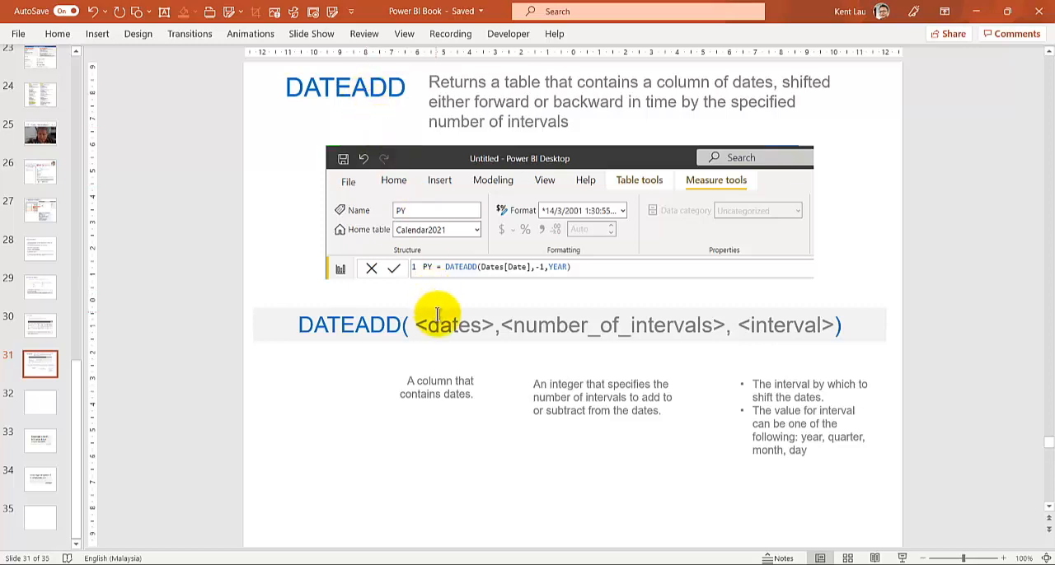
{"action": "mouse_move", "coordinate": [672, 356]}
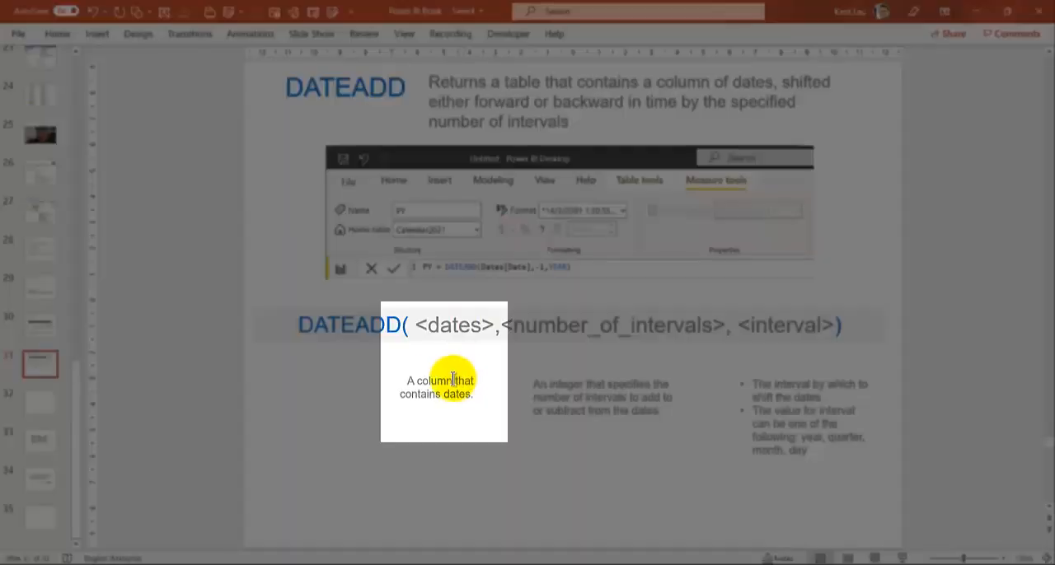
{"action": "mouse_move", "coordinate": [445, 404]}
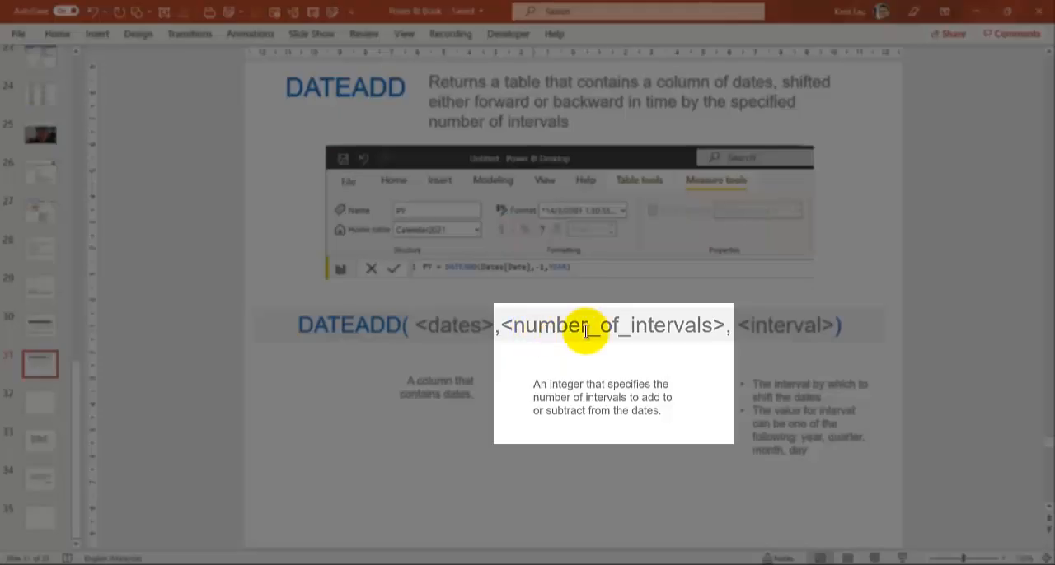
{"action": "mouse_move", "coordinate": [574, 382]}
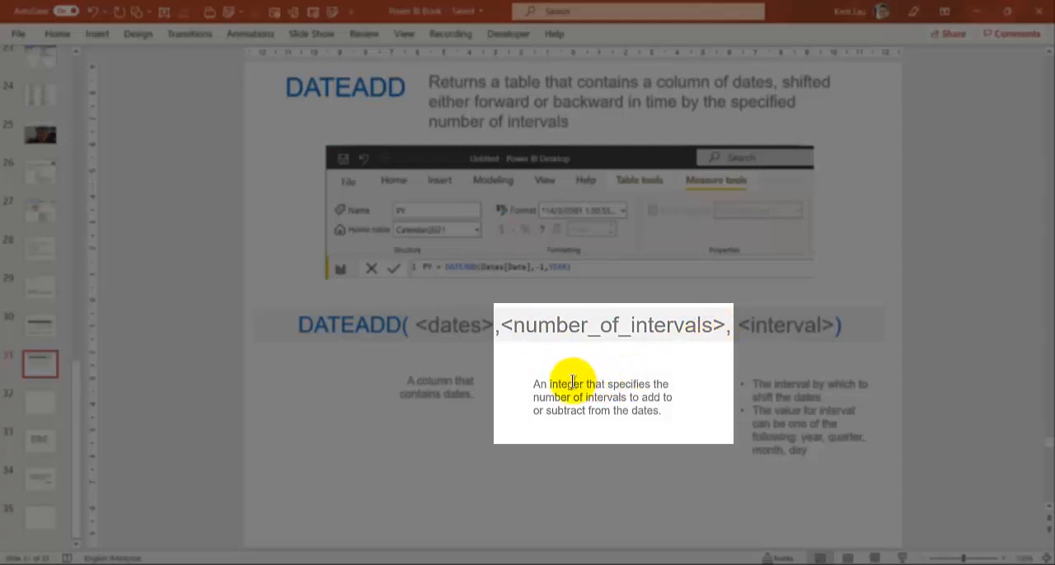
{"action": "mouse_move", "coordinate": [613, 383]}
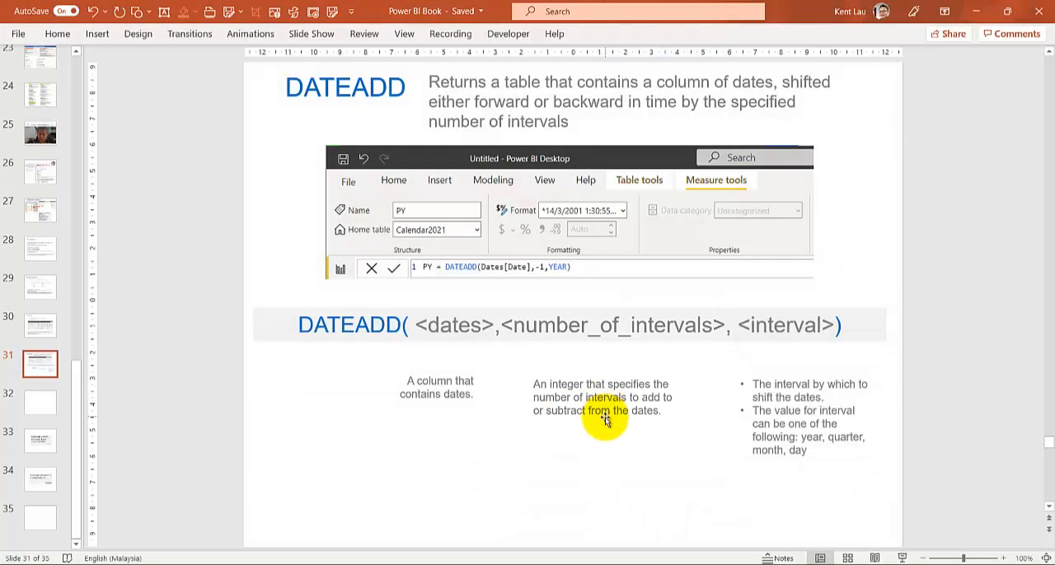
{"action": "mouse_move", "coordinate": [544, 305]}
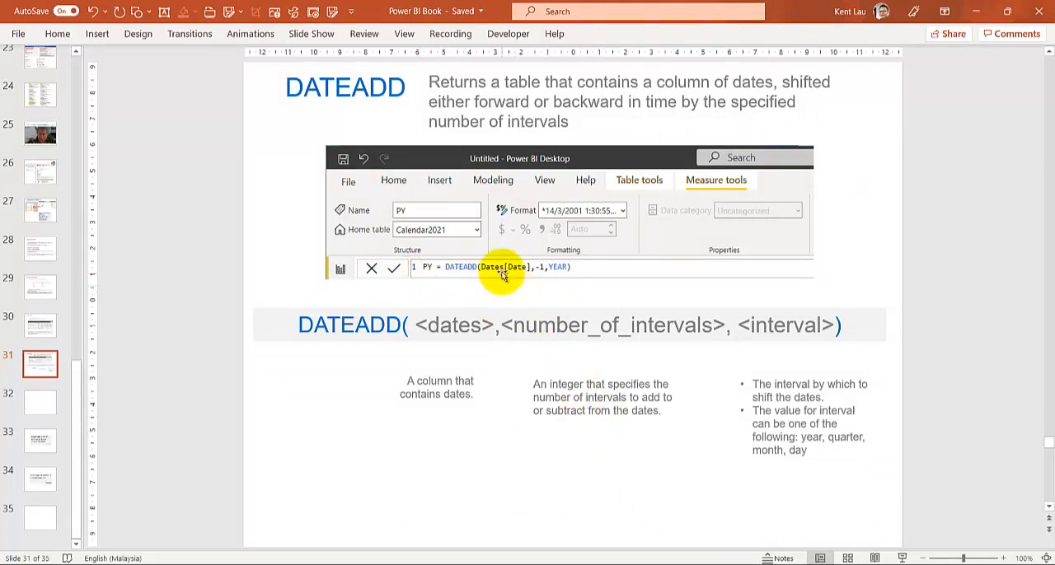
{"action": "mouse_move", "coordinate": [603, 412]}
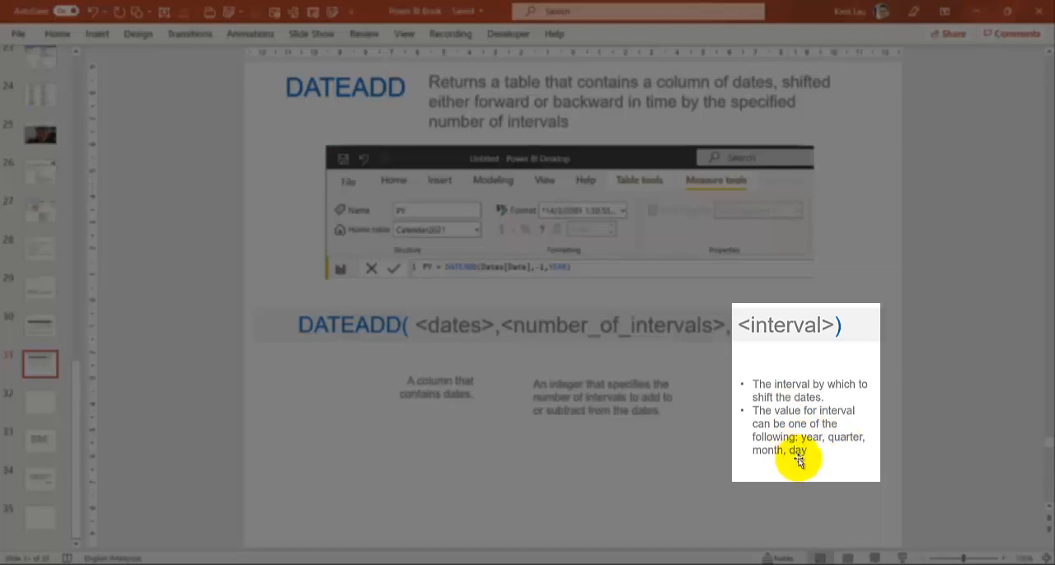
{"action": "mouse_move", "coordinate": [791, 384]}
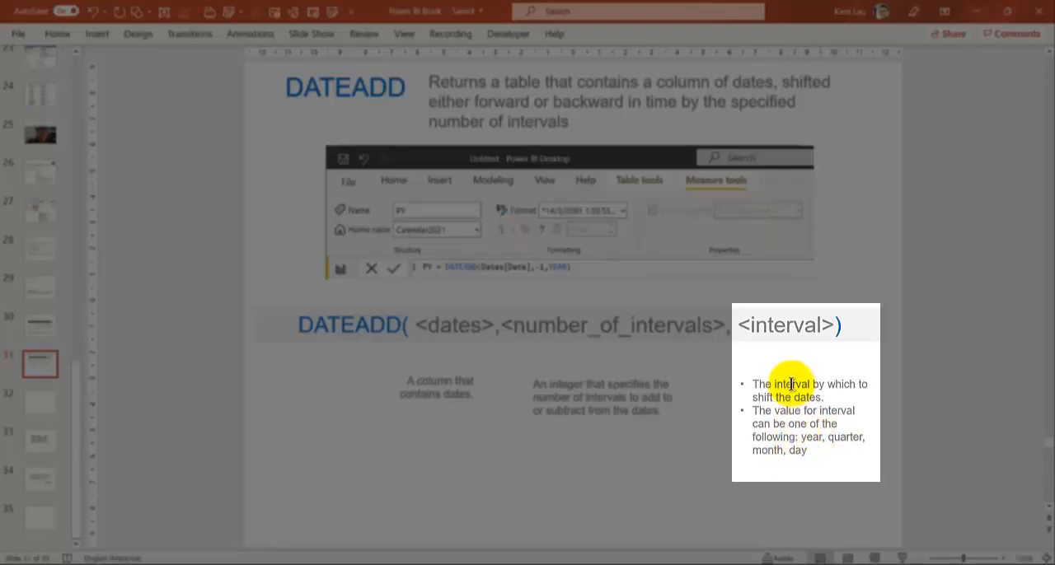
{"action": "mouse_move", "coordinate": [783, 428]}
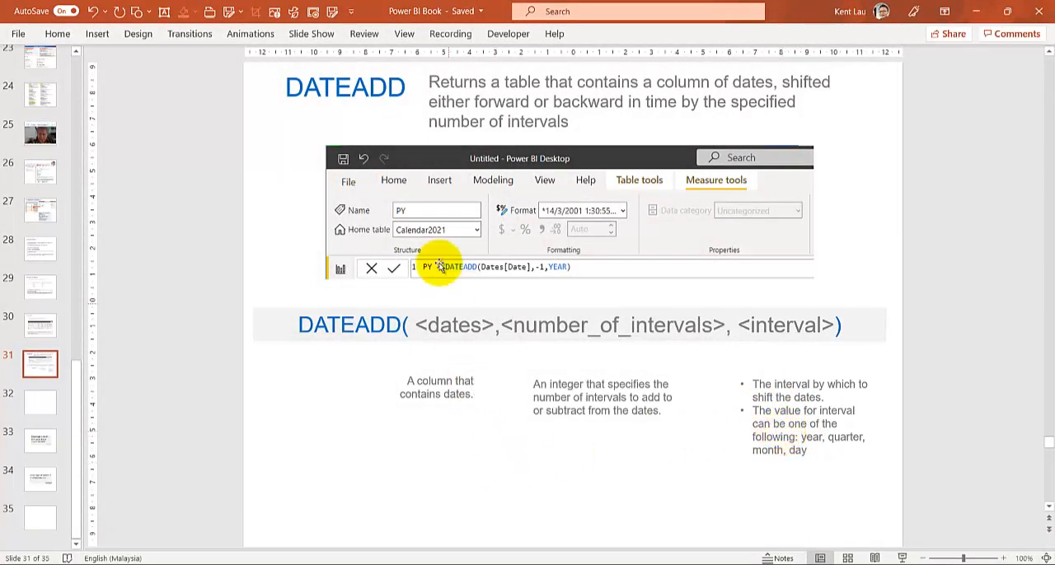
{"action": "mouse_move", "coordinate": [547, 300]}
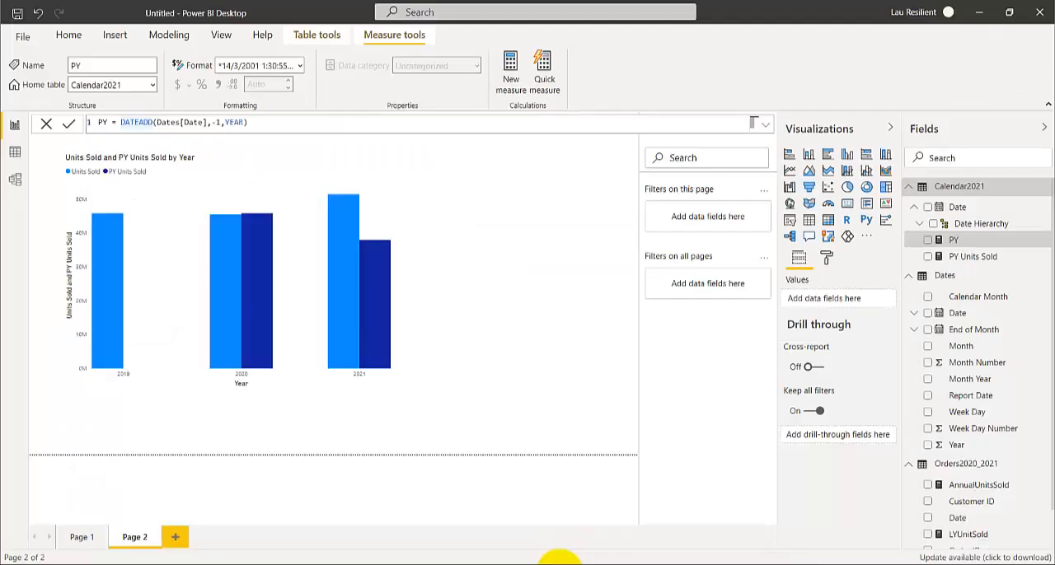
{"action": "mouse_move", "coordinate": [162, 387]}
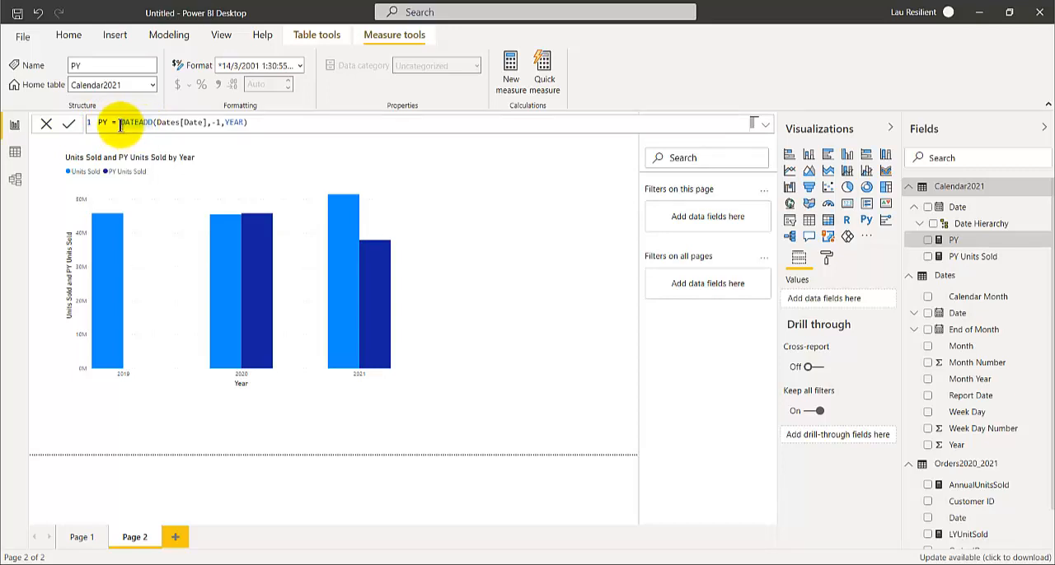
{"action": "mouse_move", "coordinate": [511, 70]}
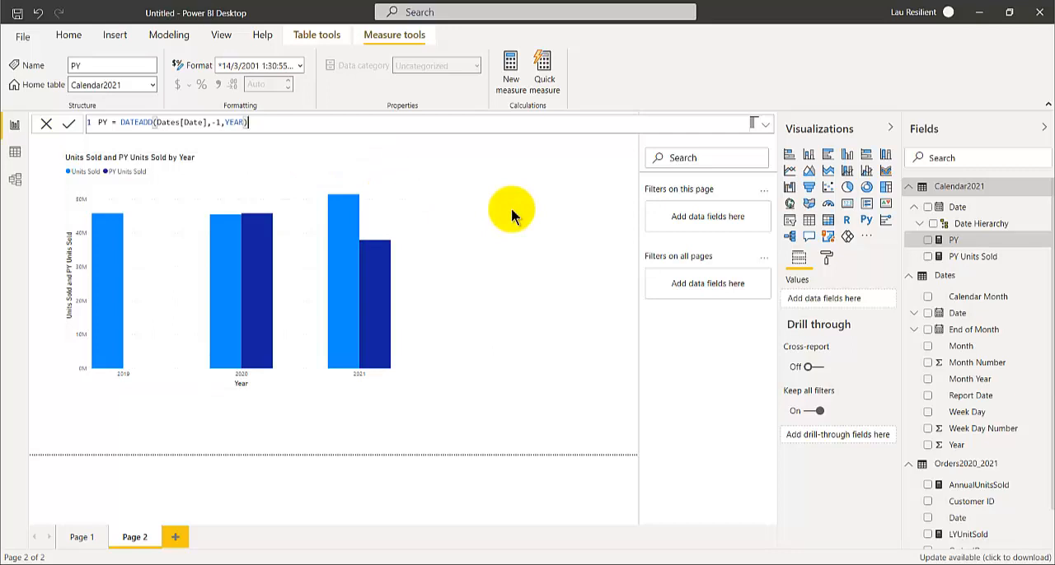
{"action": "mouse_move", "coordinate": [399, 322]}
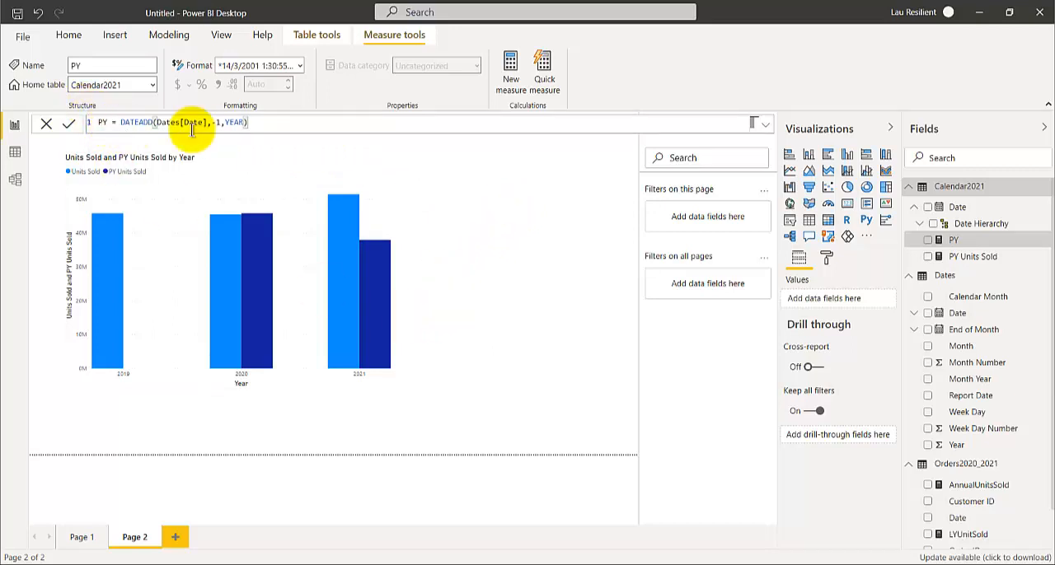
{"action": "mouse_move", "coordinate": [550, 271]}
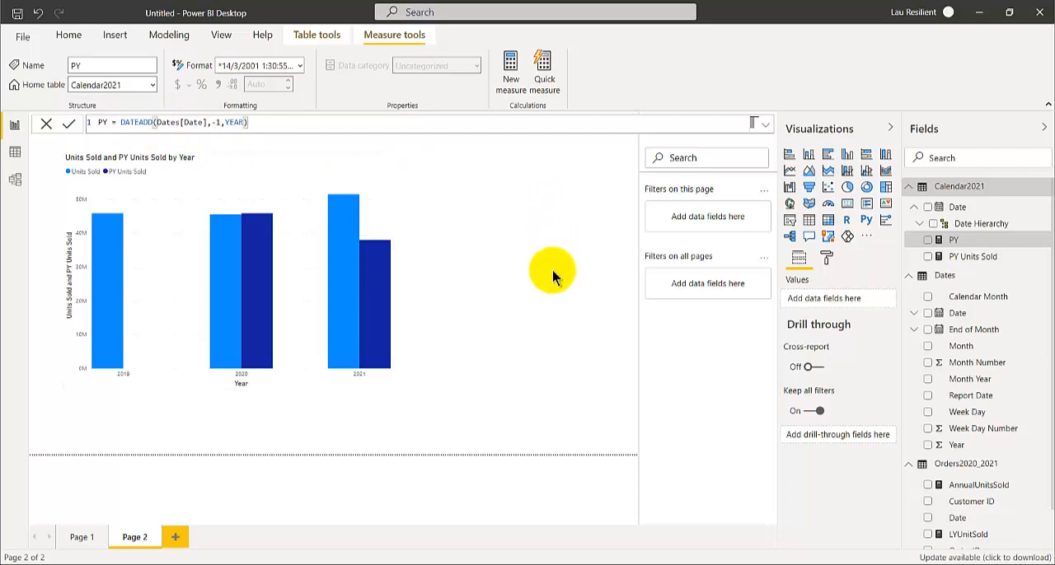
{"action": "mouse_move", "coordinate": [917, 474]}
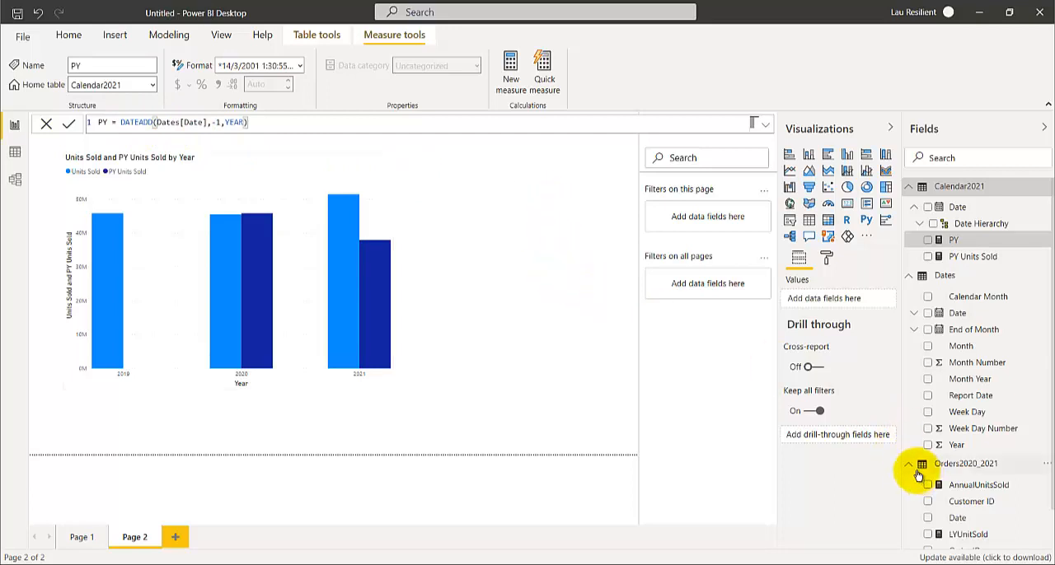
Select the Dates table, expand its full CALENDAR-based formula, then return to the report canvas.
{"action": "left_click", "coordinate": [913, 275]}
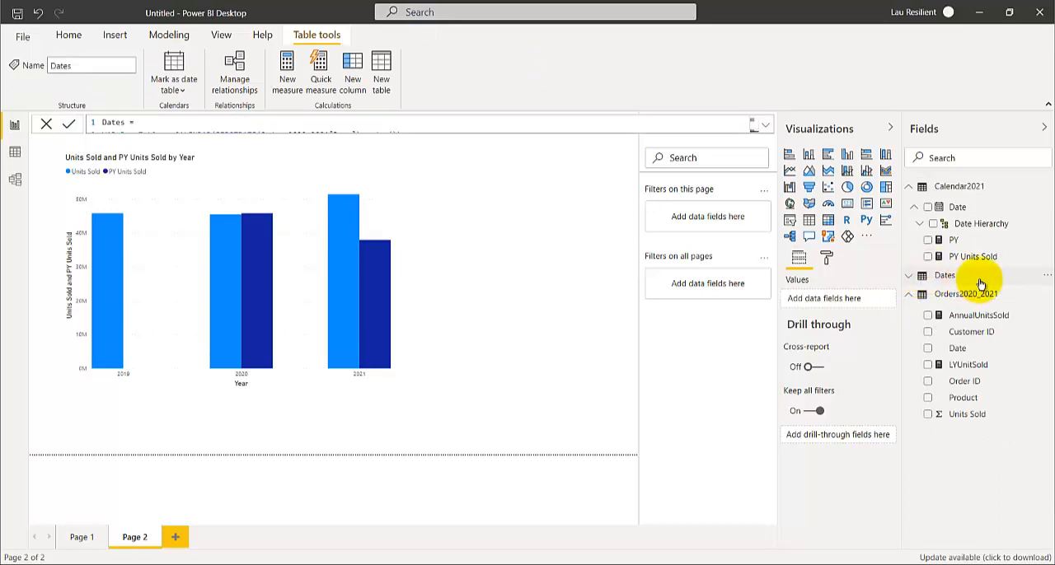
{"action": "left_click", "coordinate": [909, 275]}
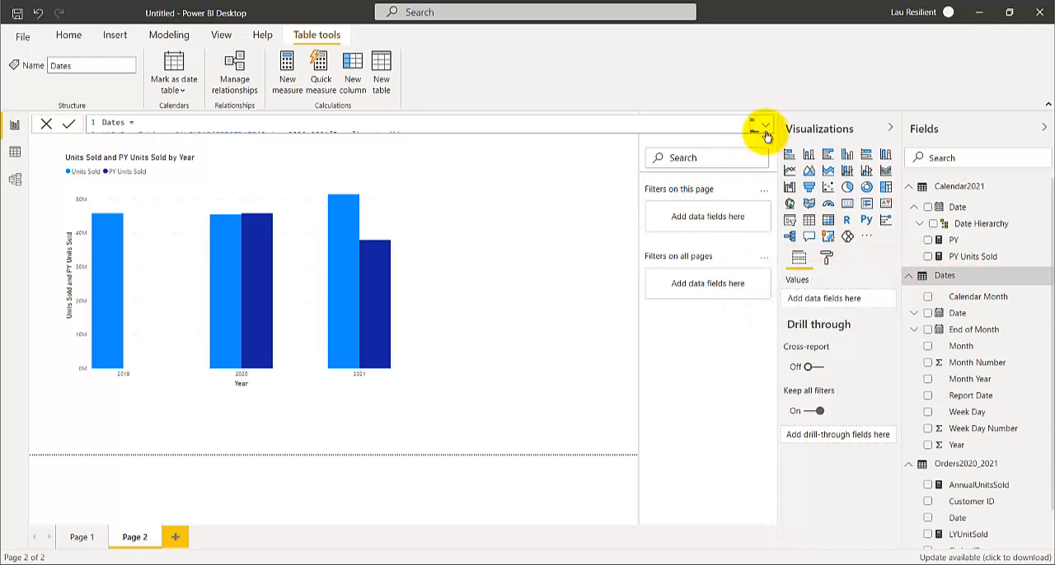
{"action": "left_click", "coordinate": [765, 125]}
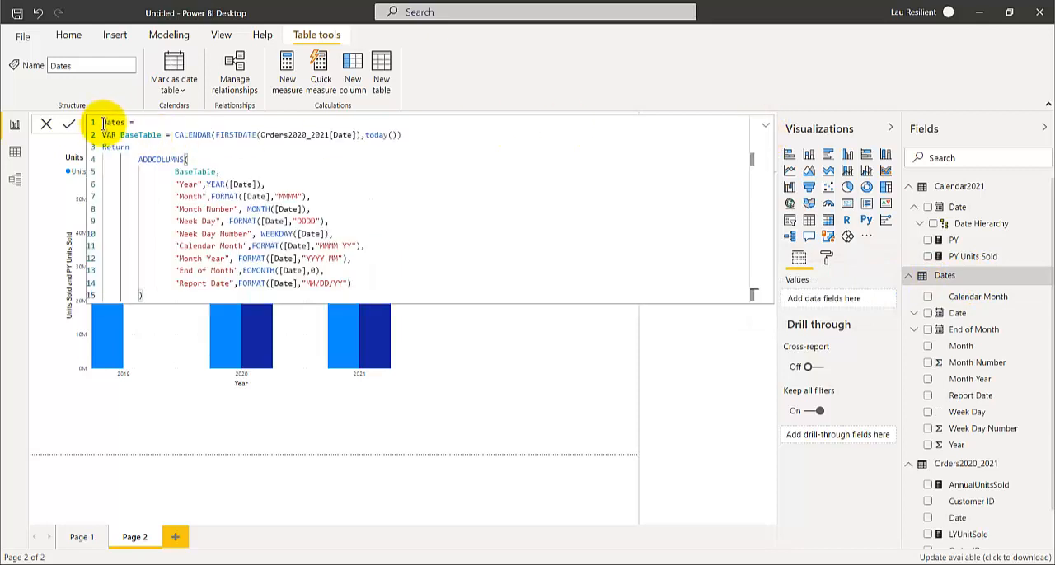
{"action": "left_click", "coordinate": [264, 136]}
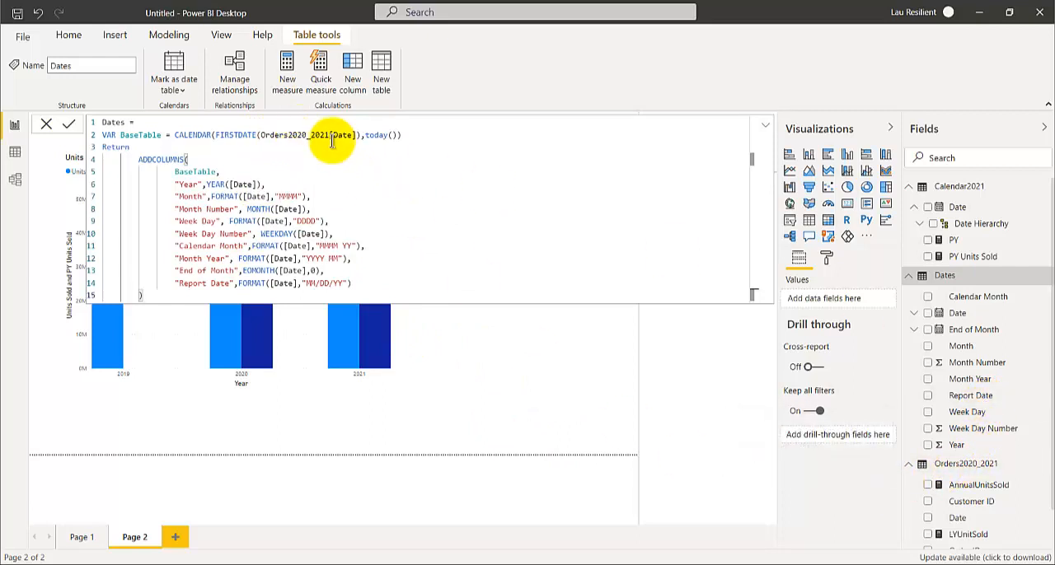
{"action": "mouse_move", "coordinate": [719, 364]}
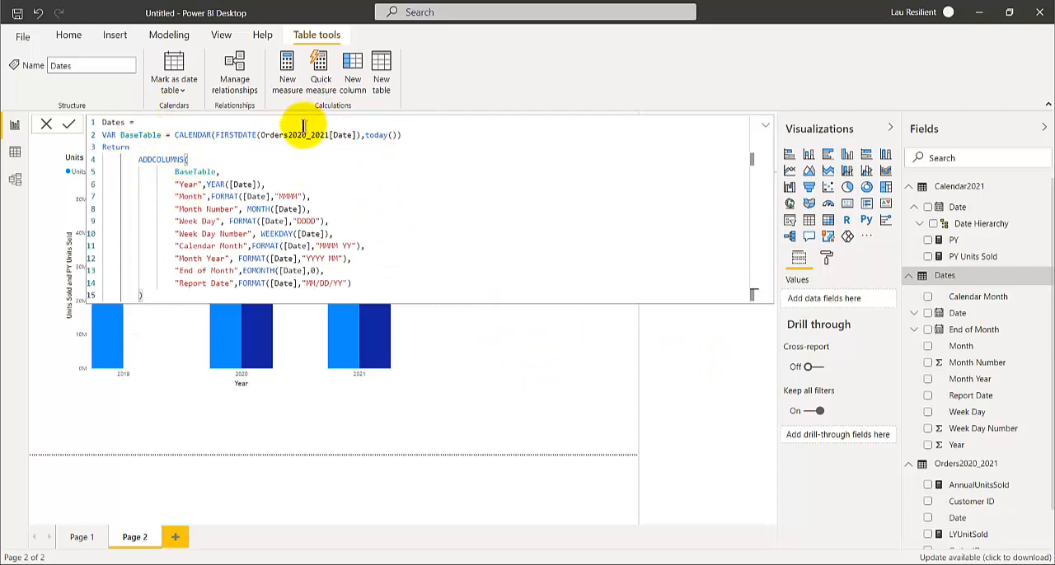
{"action": "mouse_move", "coordinate": [488, 345]}
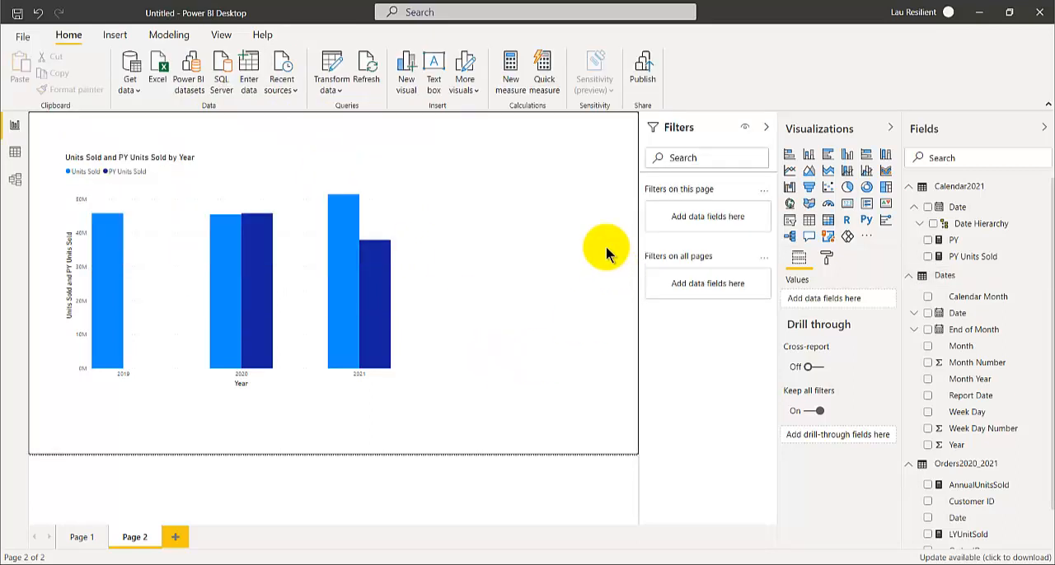
{"action": "mouse_move", "coordinate": [493, 389]}
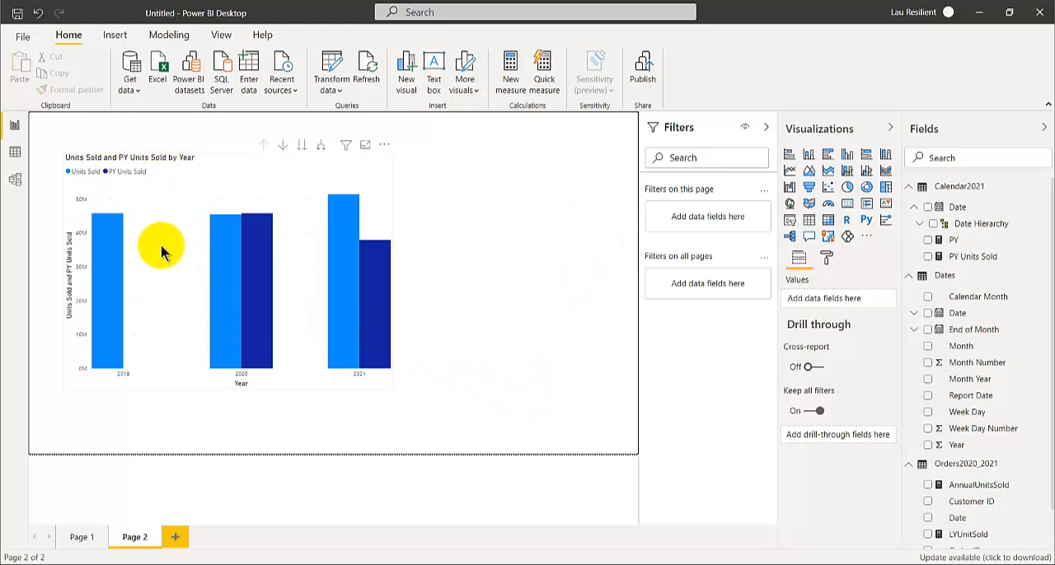
{"action": "mouse_move", "coordinate": [217, 346]}
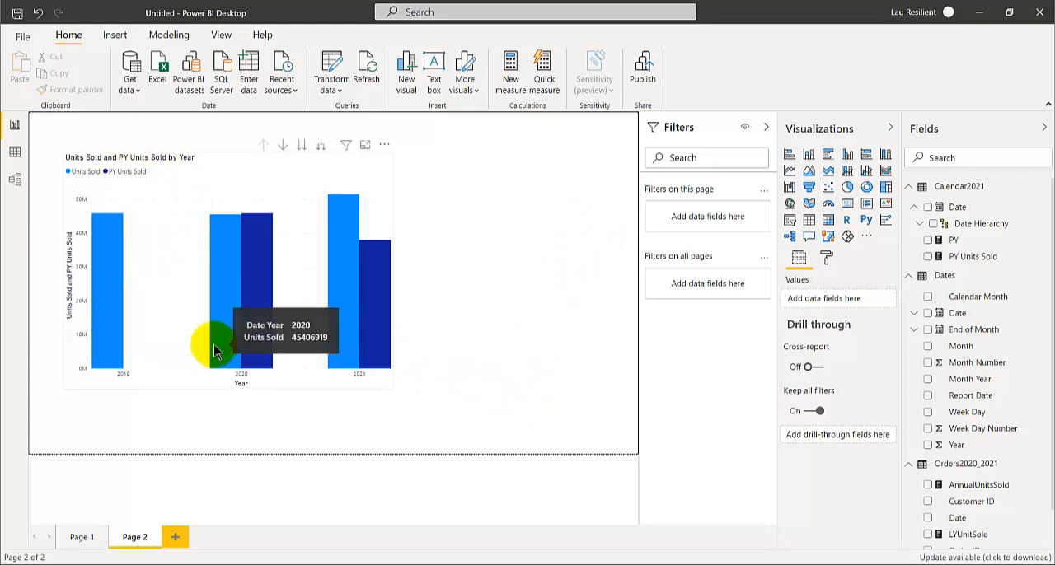
{"action": "mouse_move", "coordinate": [256, 363]}
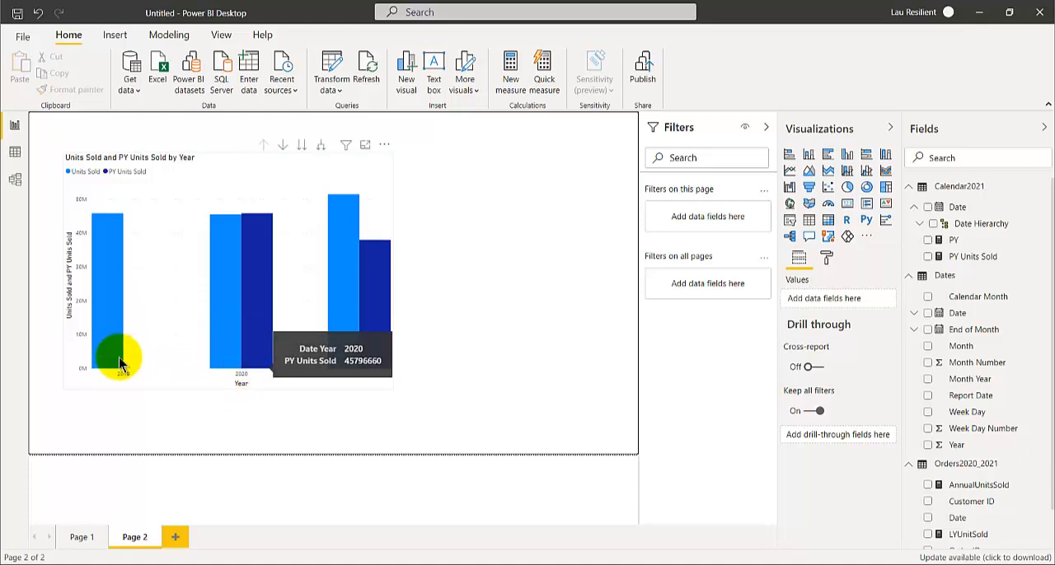
{"action": "mouse_move", "coordinate": [118, 362]}
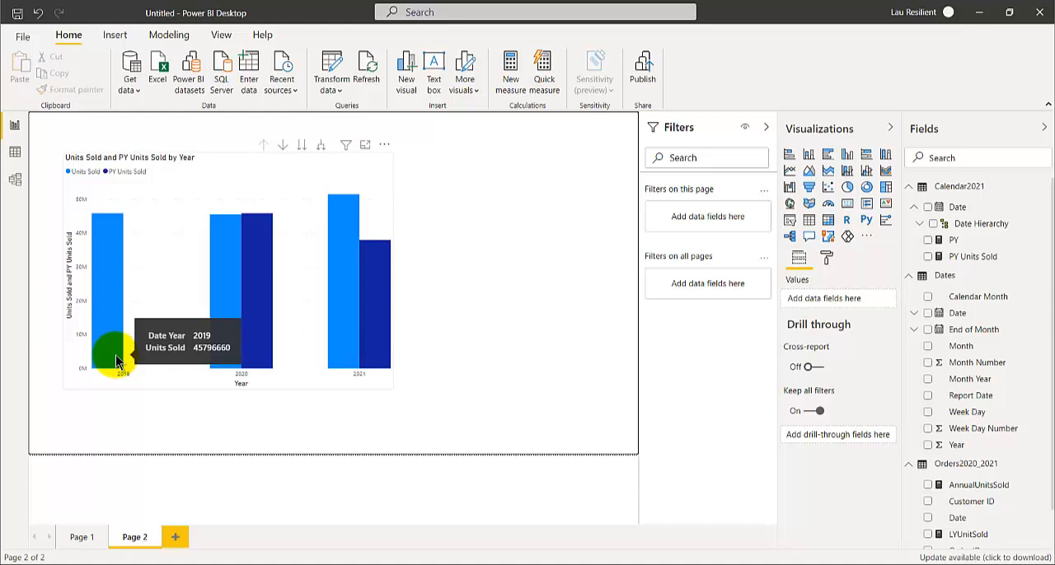
{"action": "mouse_move", "coordinate": [261, 343]}
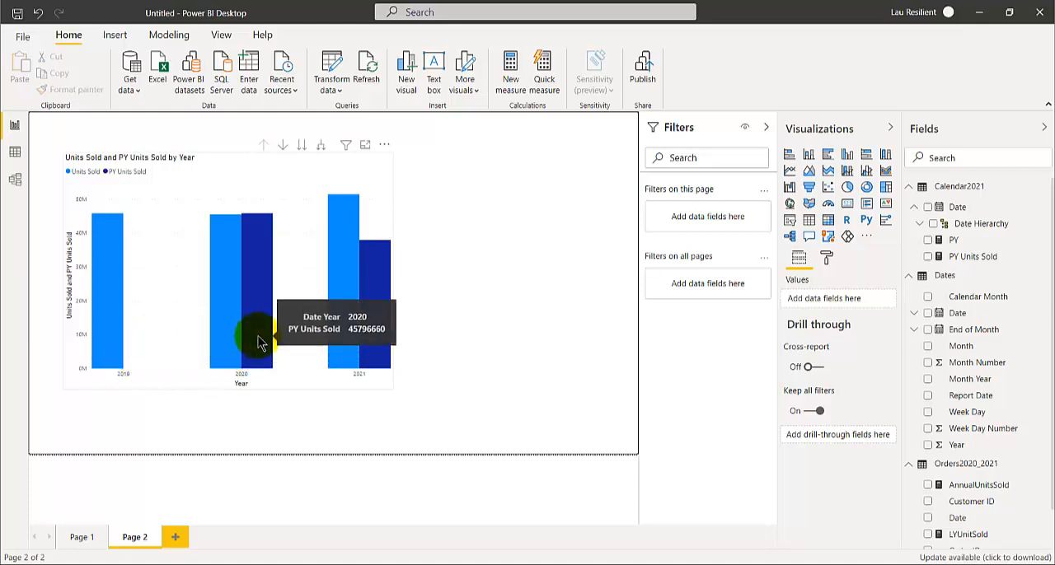
{"action": "mouse_move", "coordinate": [222, 359]}
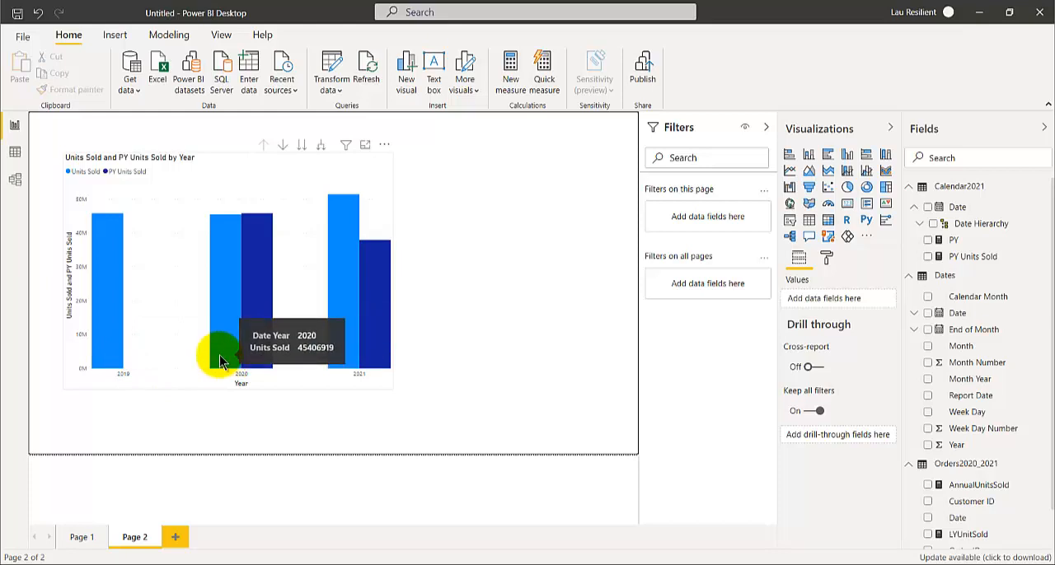
{"action": "mouse_move", "coordinate": [222, 371]}
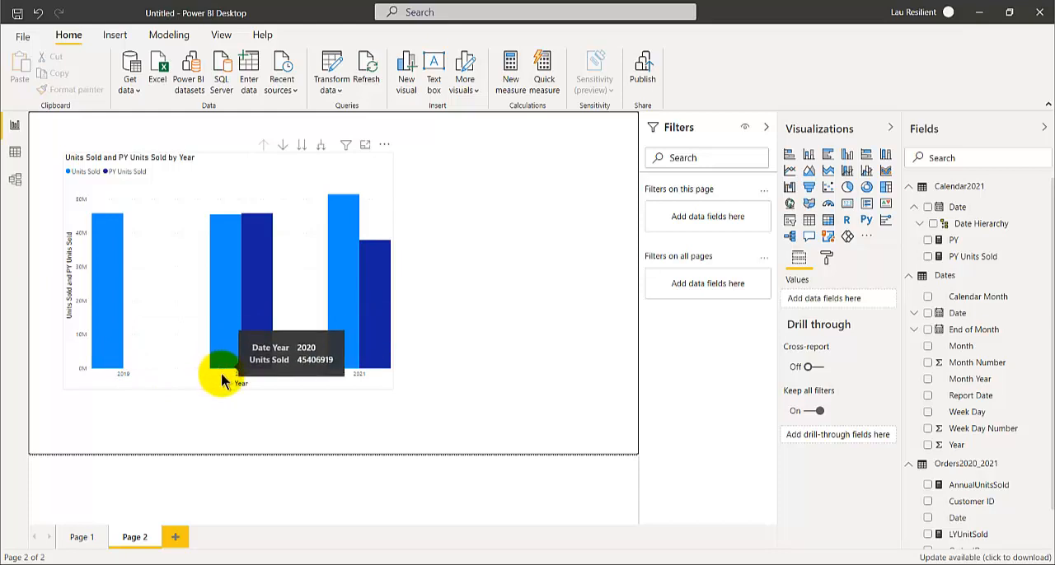
{"action": "mouse_move", "coordinate": [267, 396]}
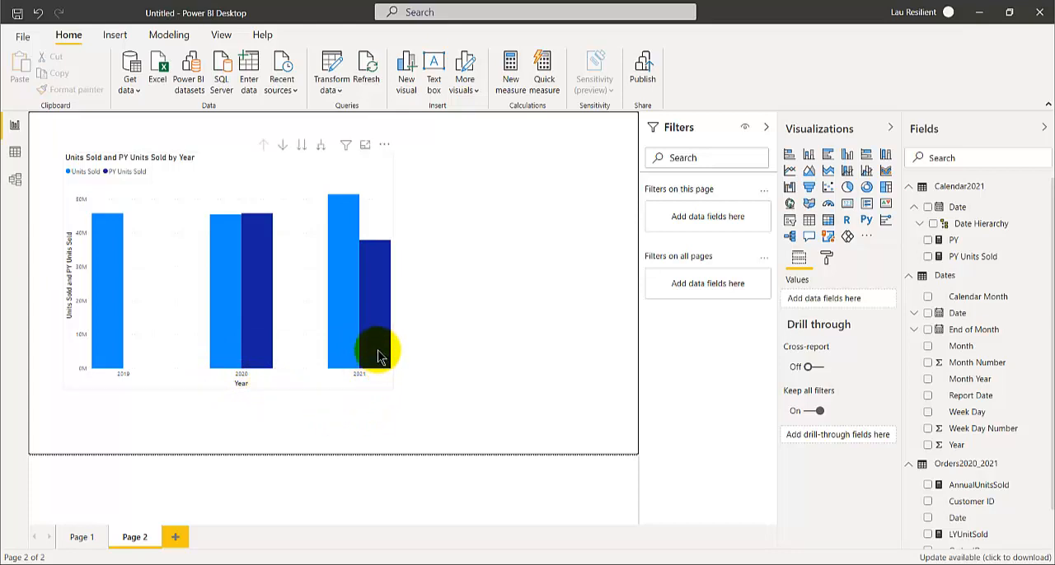
{"action": "mouse_move", "coordinate": [379, 354]}
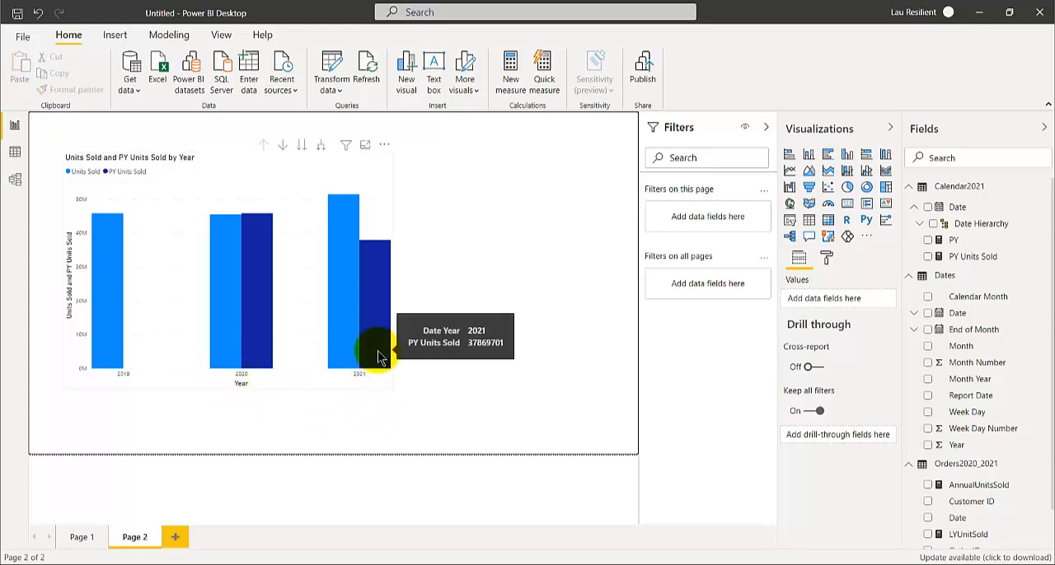
{"action": "mouse_move", "coordinate": [229, 360]}
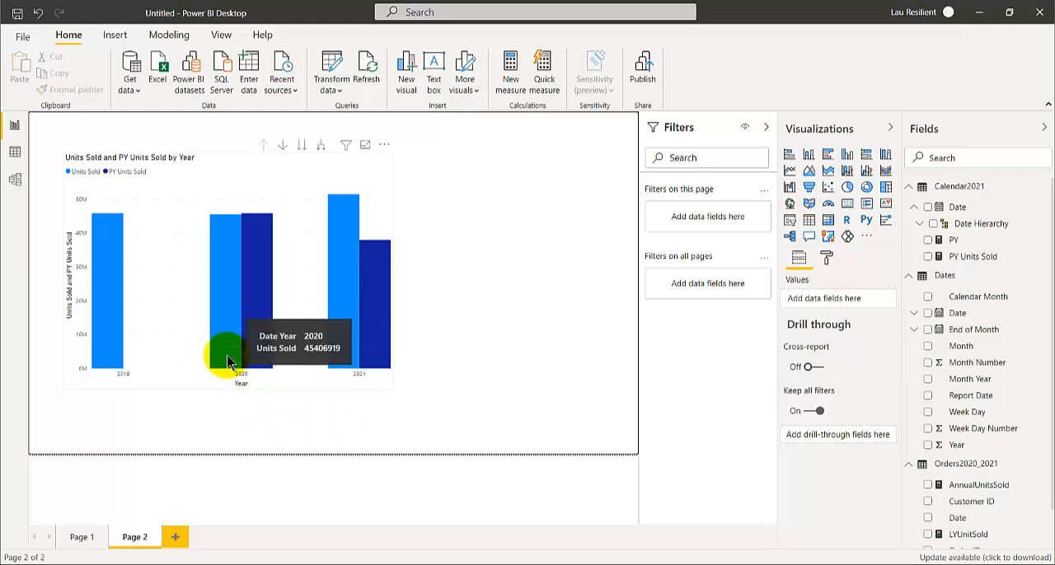
{"action": "mouse_move", "coordinate": [239, 355]}
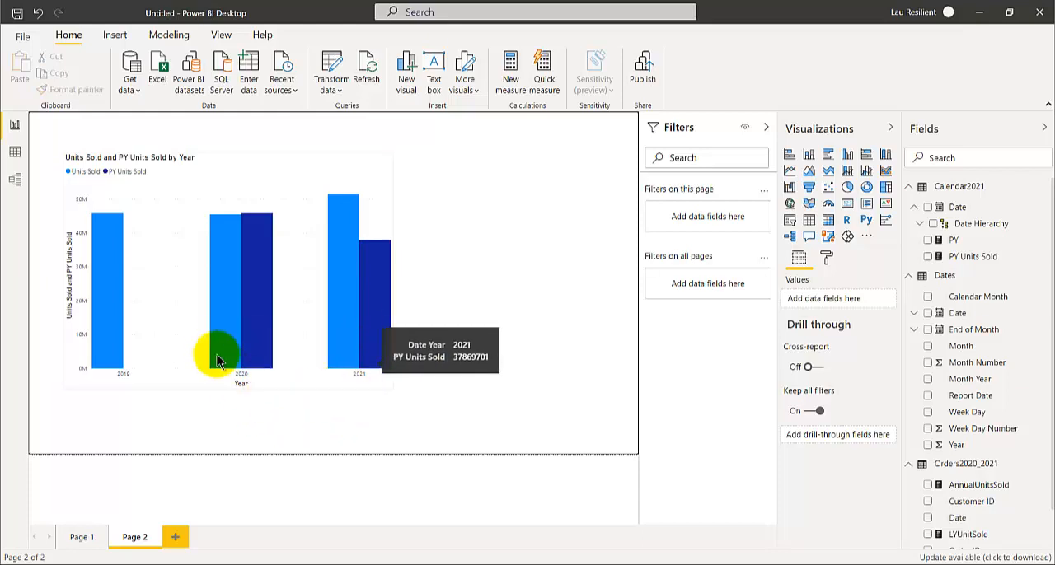
{"action": "mouse_move", "coordinate": [363, 338]}
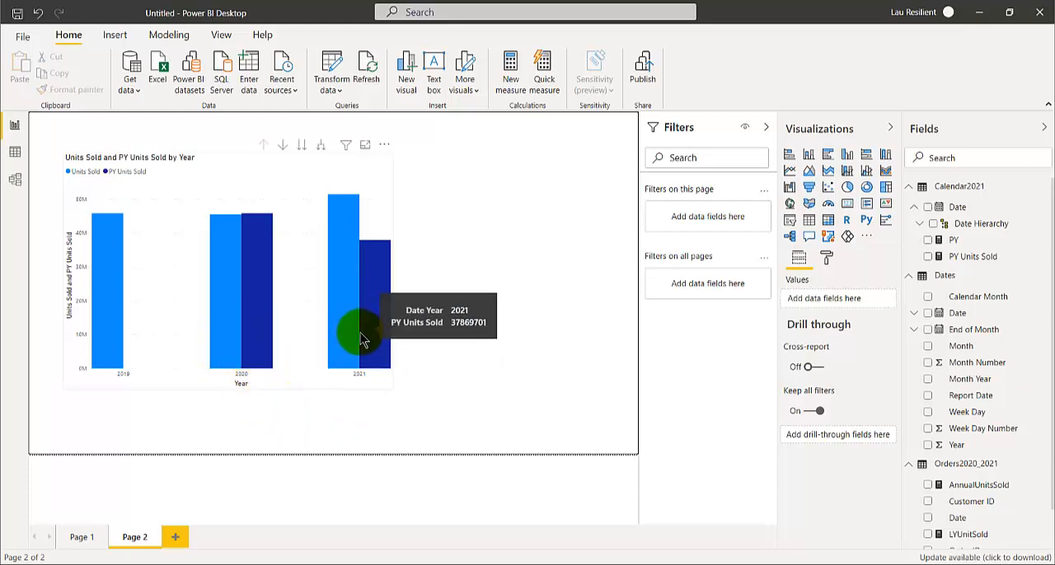
{"action": "mouse_move", "coordinate": [338, 346]}
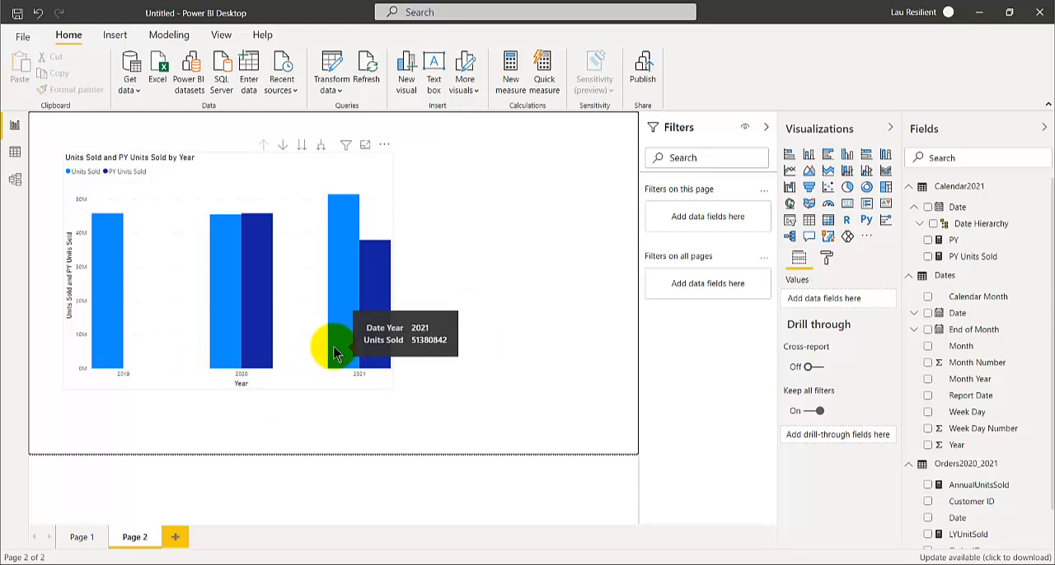
{"action": "mouse_move", "coordinate": [333, 202]}
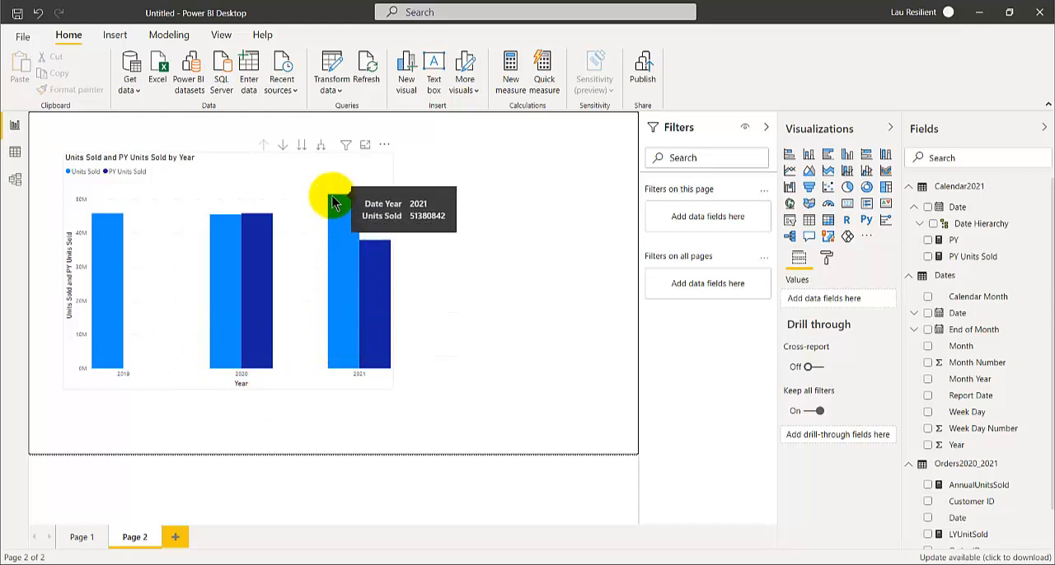
{"action": "mouse_move", "coordinate": [372, 274]}
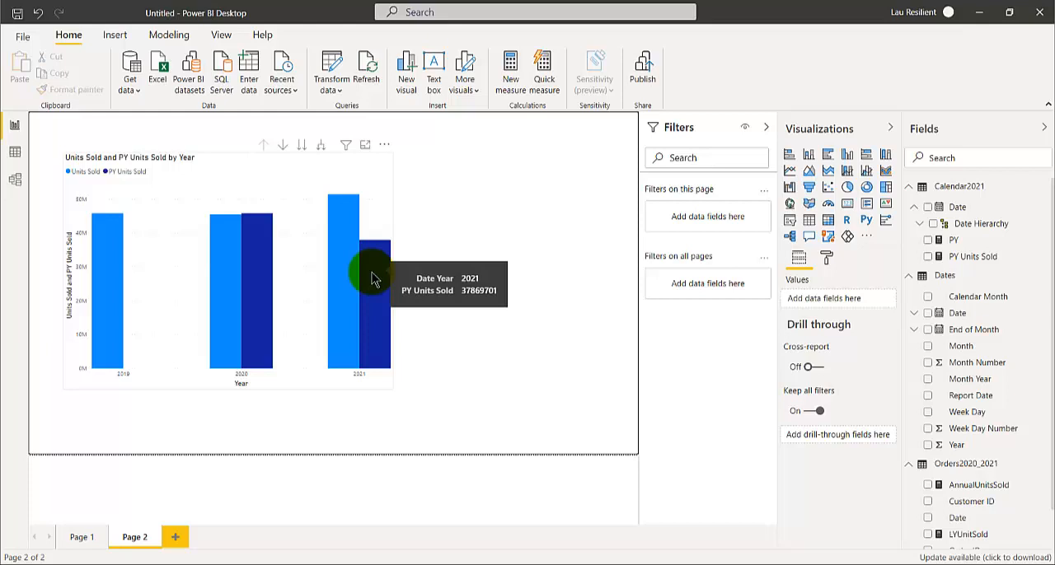
{"action": "mouse_move", "coordinate": [388, 280]}
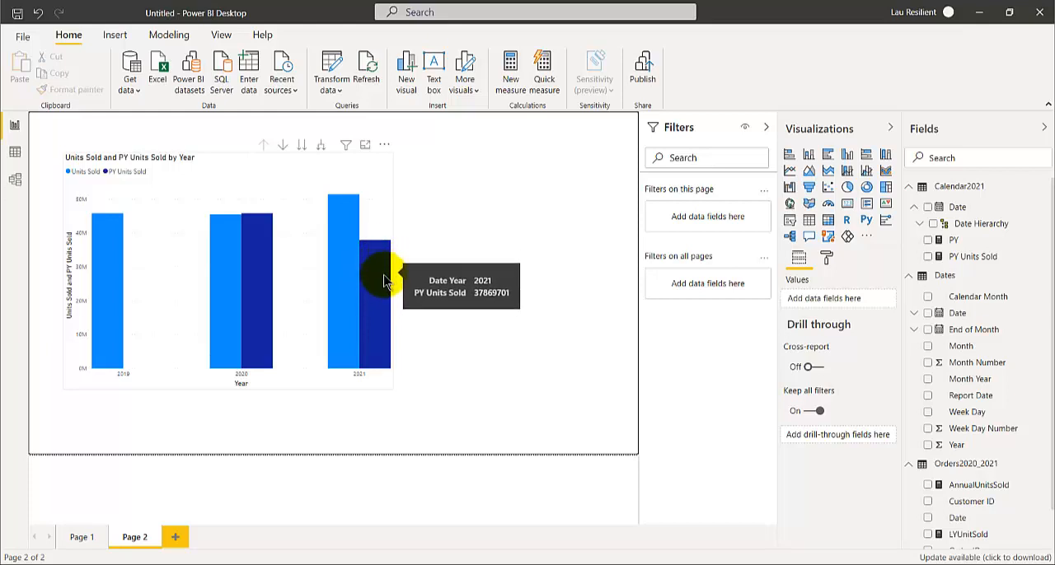
{"action": "mouse_move", "coordinate": [404, 353]}
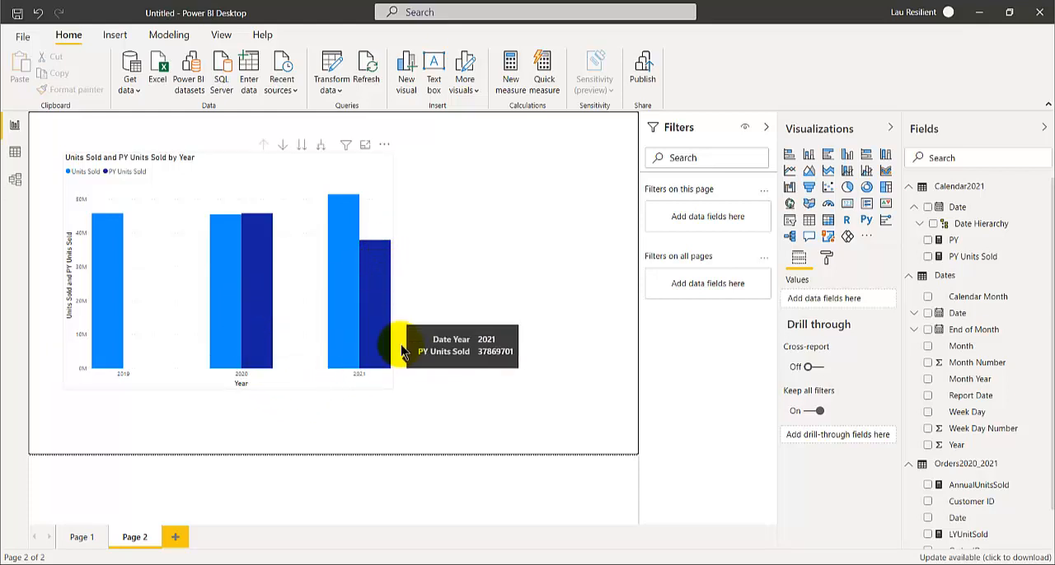
{"action": "mouse_move", "coordinate": [231, 346]}
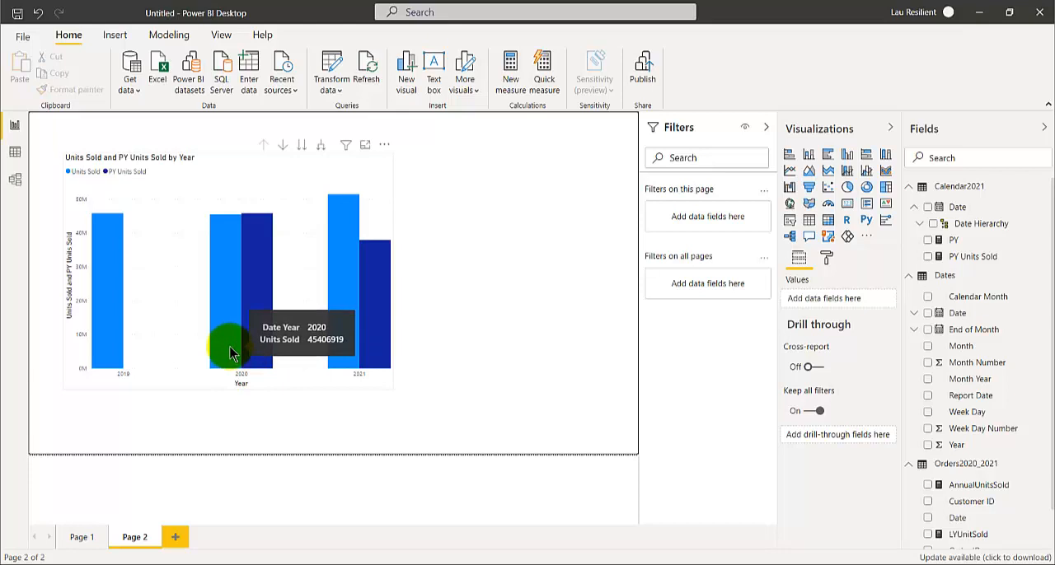
{"action": "mouse_move", "coordinate": [376, 283]}
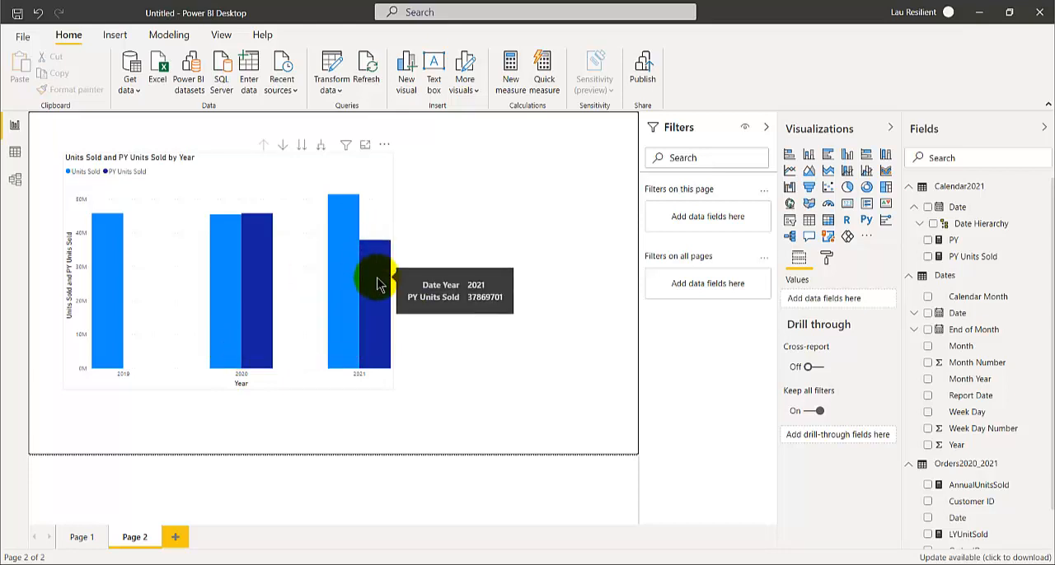
{"action": "mouse_move", "coordinate": [451, 479]}
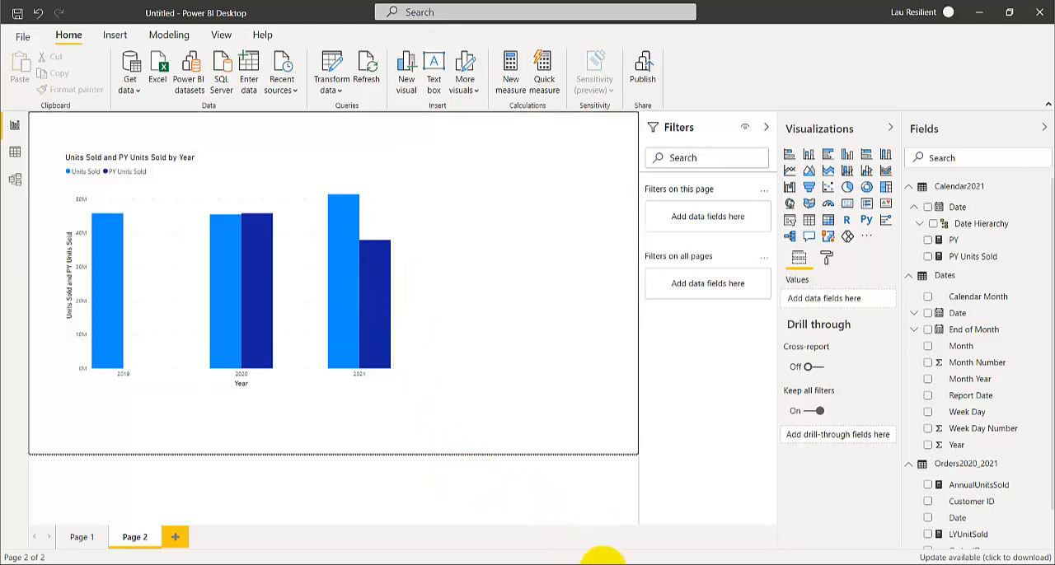
{"action": "mouse_move", "coordinate": [658, 510]}
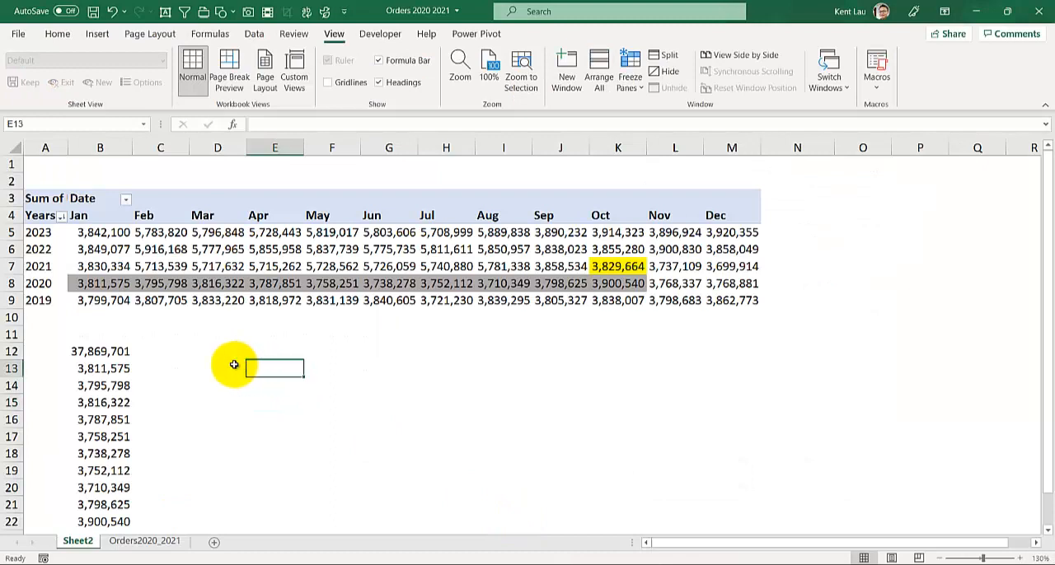
{"action": "mouse_move", "coordinate": [79, 267]}
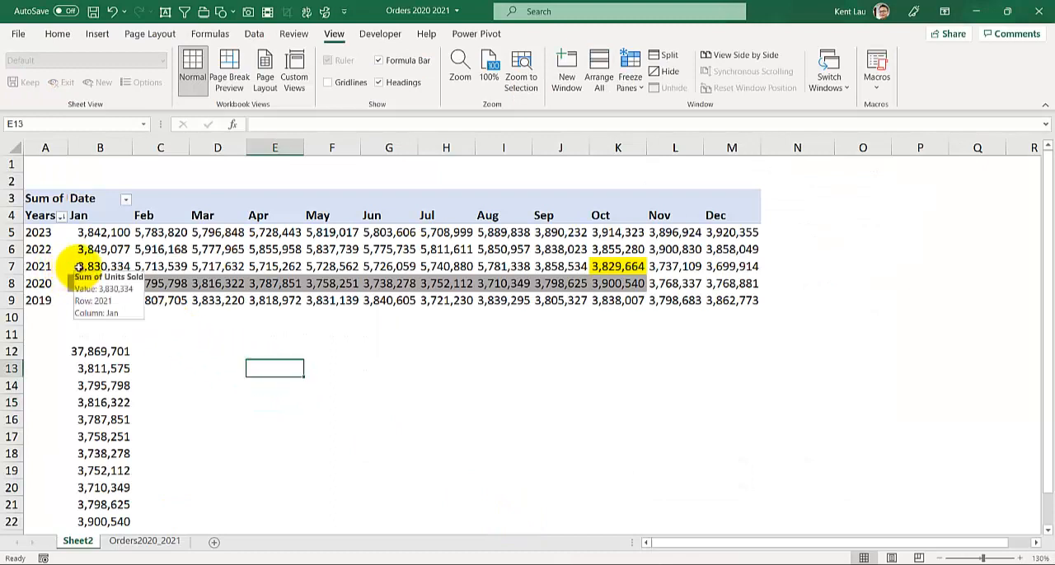
Select across the Sheet2 pivot row of Sum of Units Sold by month.
{"action": "left_click_drag", "start_coordinate": [99, 265], "coordinate": [616, 265]}
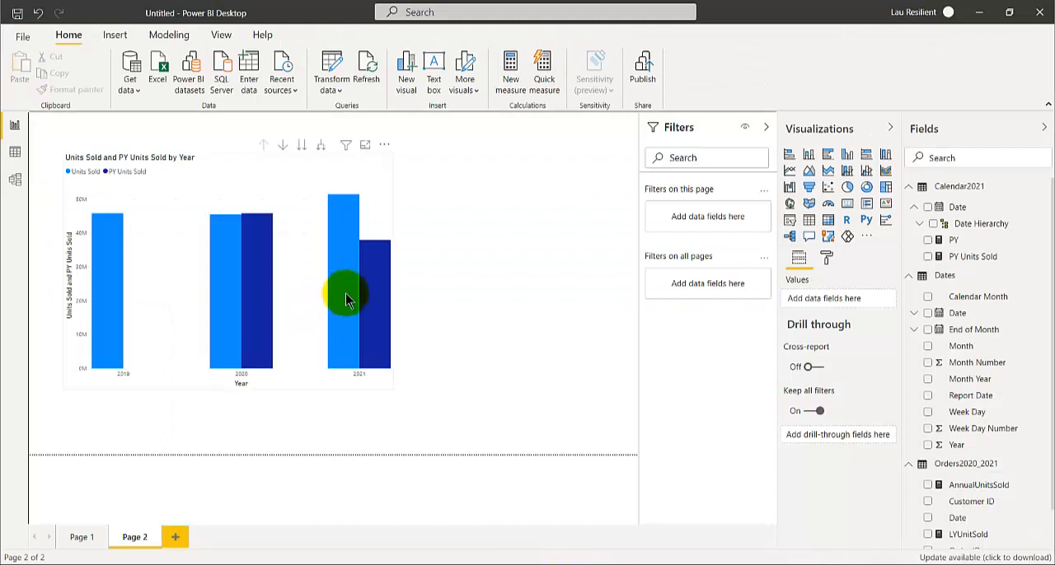
{"action": "mouse_move", "coordinate": [347, 280]}
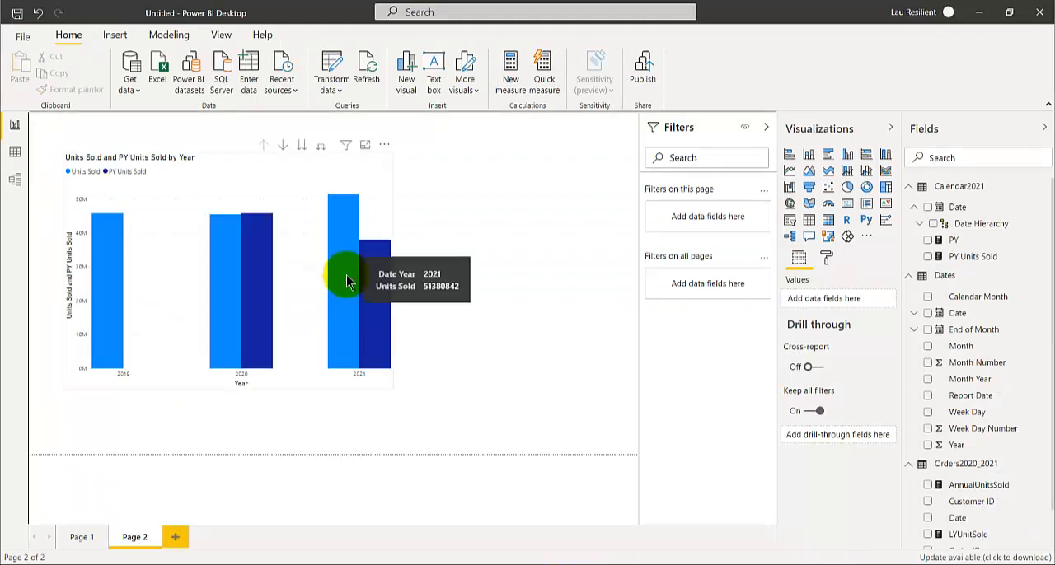
{"action": "mouse_move", "coordinate": [338, 206]}
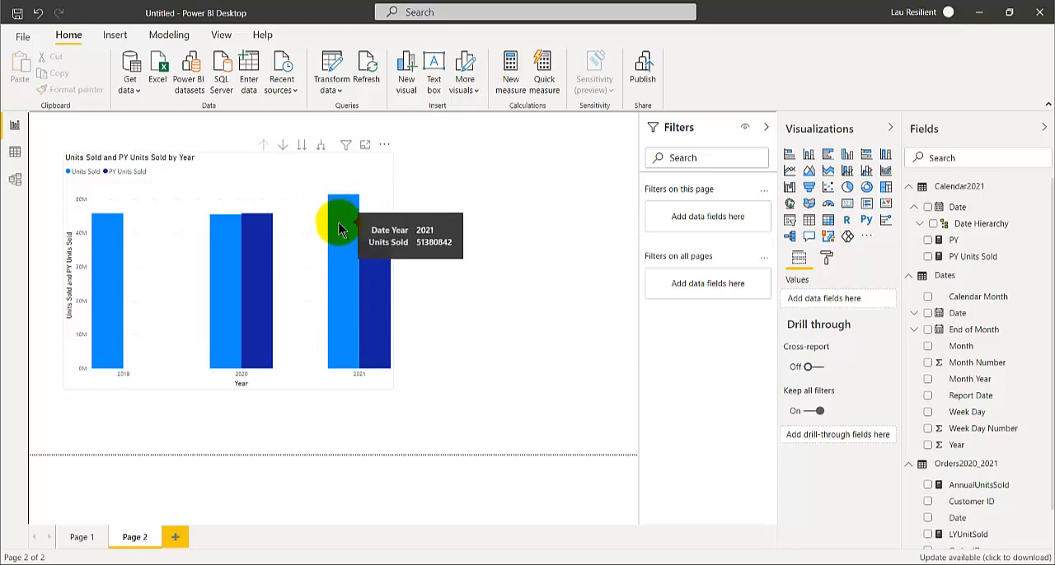
{"action": "mouse_move", "coordinate": [350, 277]}
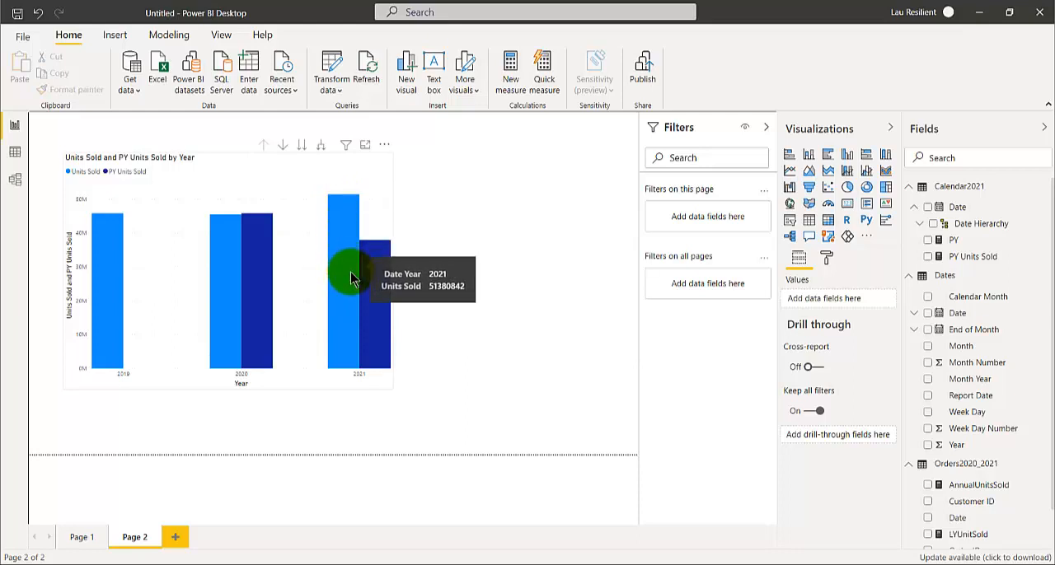
{"action": "mouse_move", "coordinate": [372, 250]}
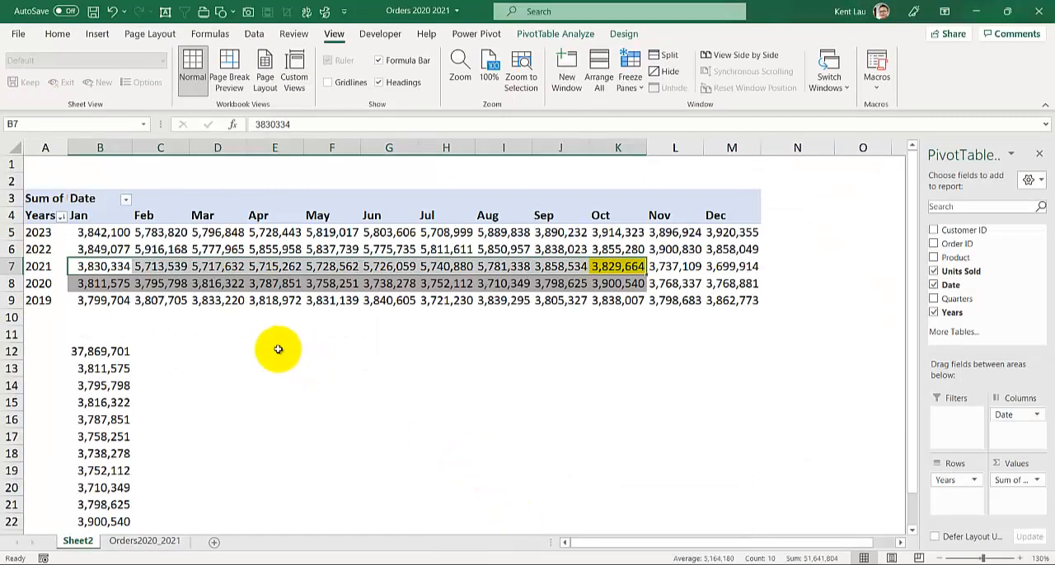
Select the 2020 January–October monthly values so the status bar sums them to 37,869,701.
{"action": "left_click", "coordinate": [99, 284]}
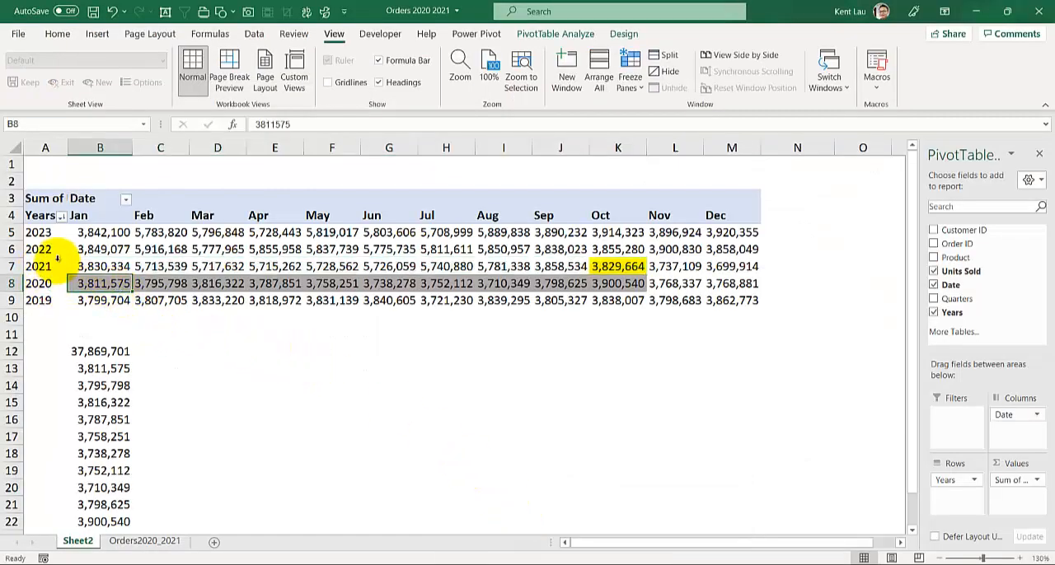
{"action": "left_click_drag", "start_coordinate": [99, 284], "coordinate": [585, 300]}
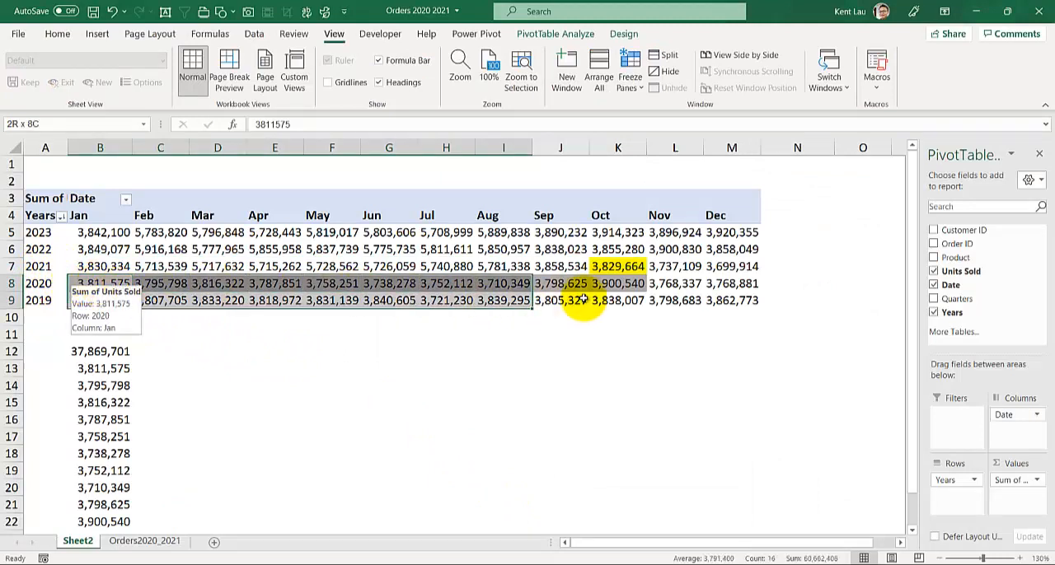
{"action": "left_click", "coordinate": [99, 284]}
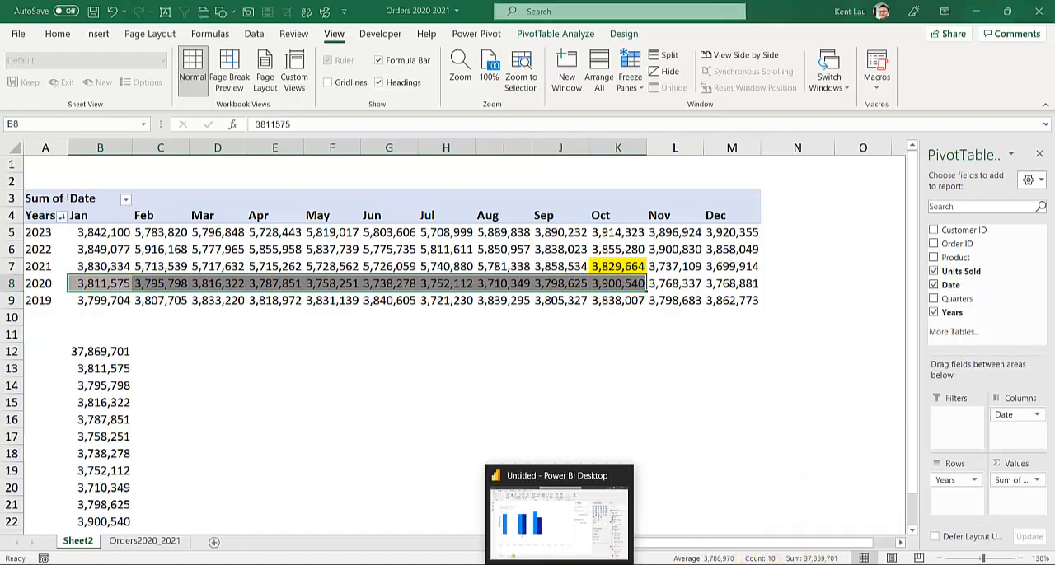
Return to the Power BI chart where 2021's PY Units Sold reads 37869701, matching Excel's 2020 total.
{"action": "left_click", "coordinate": [557, 511]}
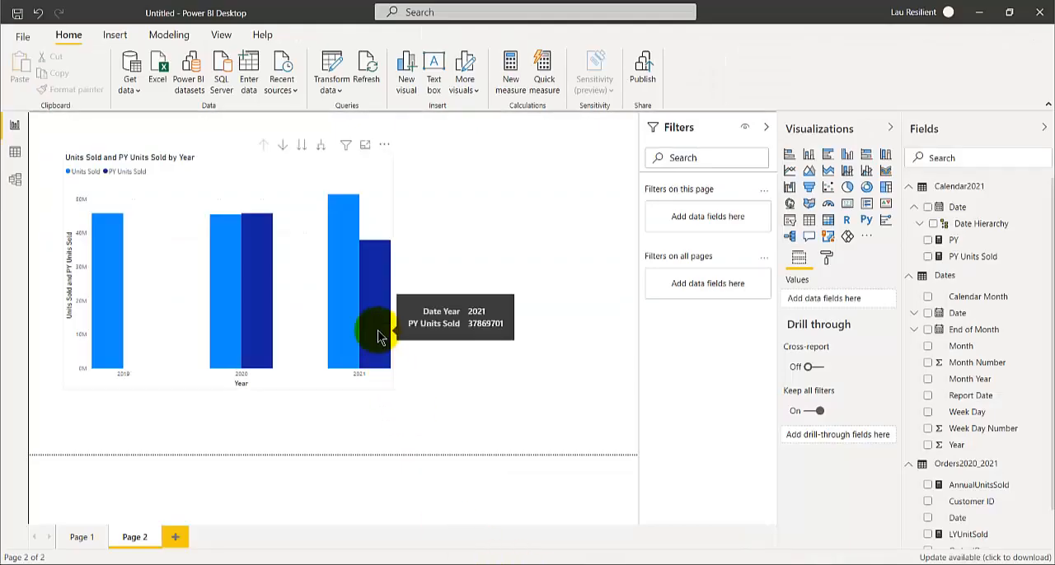
{"action": "mouse_move", "coordinate": [344, 346]}
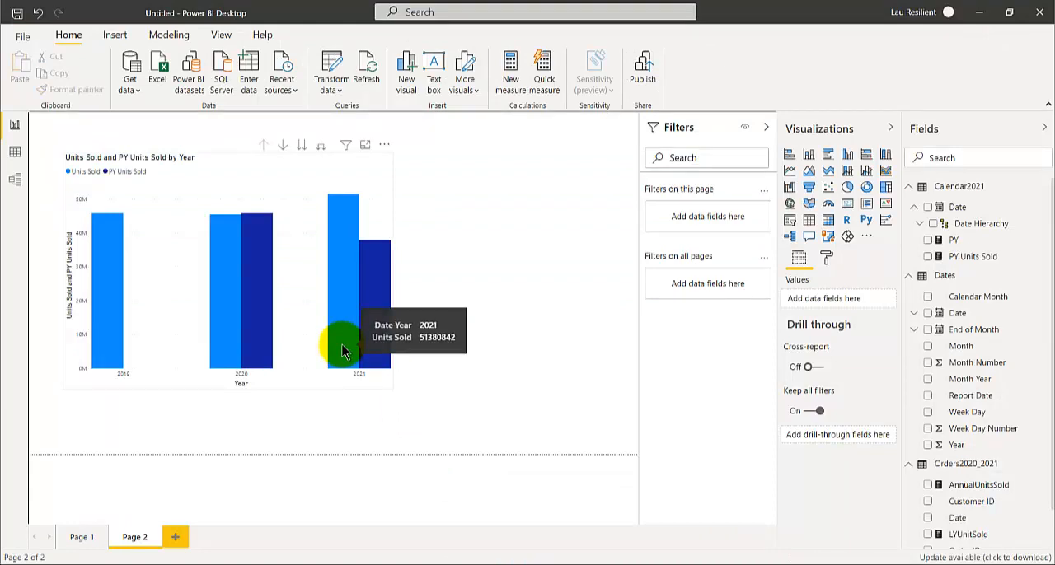
{"action": "mouse_move", "coordinate": [360, 288]}
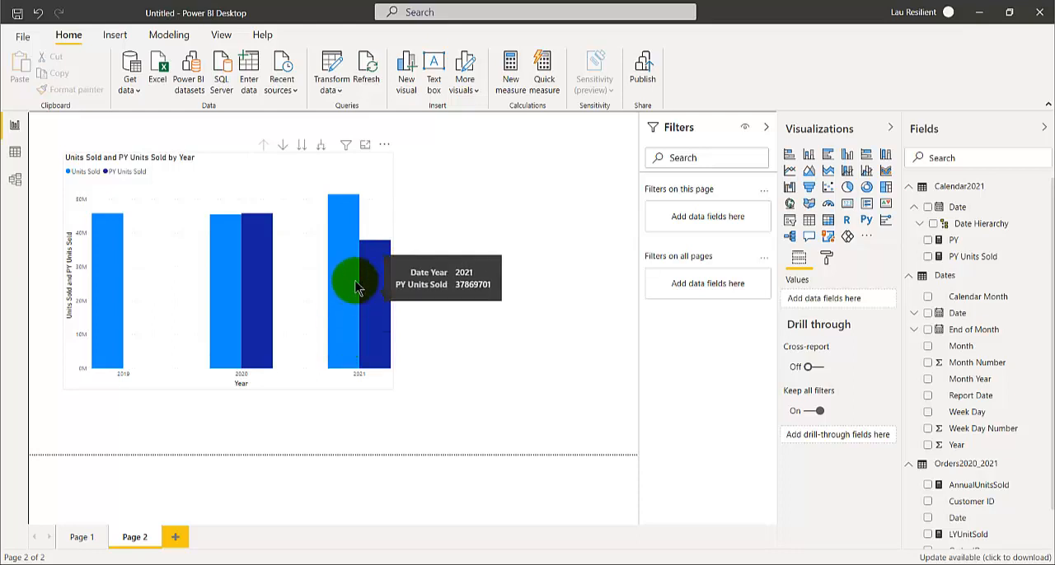
{"action": "mouse_move", "coordinate": [366, 334]}
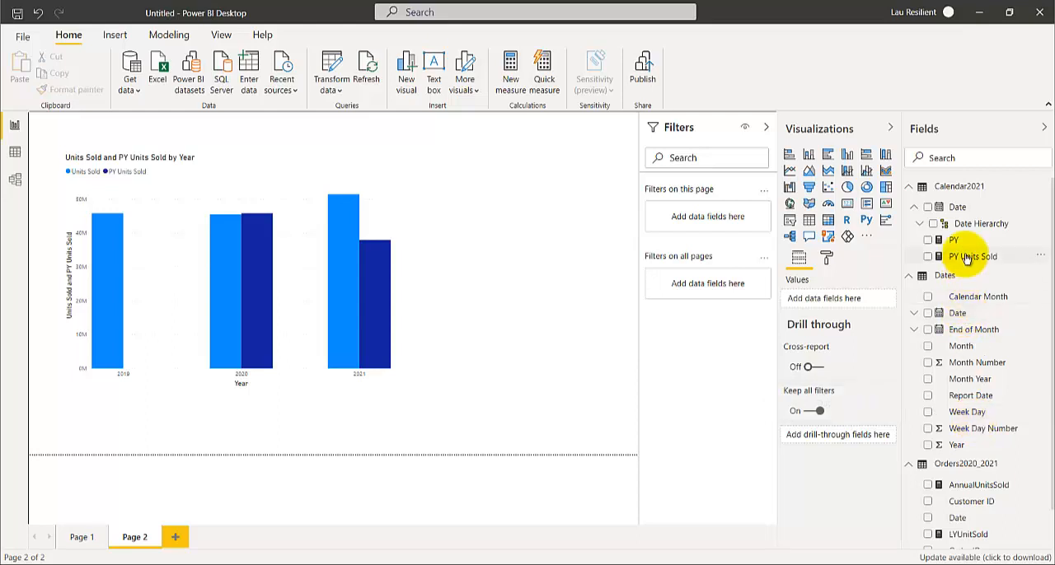
Open the PY Units Sold measure formula using CALCULATE with DATEADD(Dates[Date], -1, YEAR).
{"action": "left_click", "coordinate": [953, 241]}
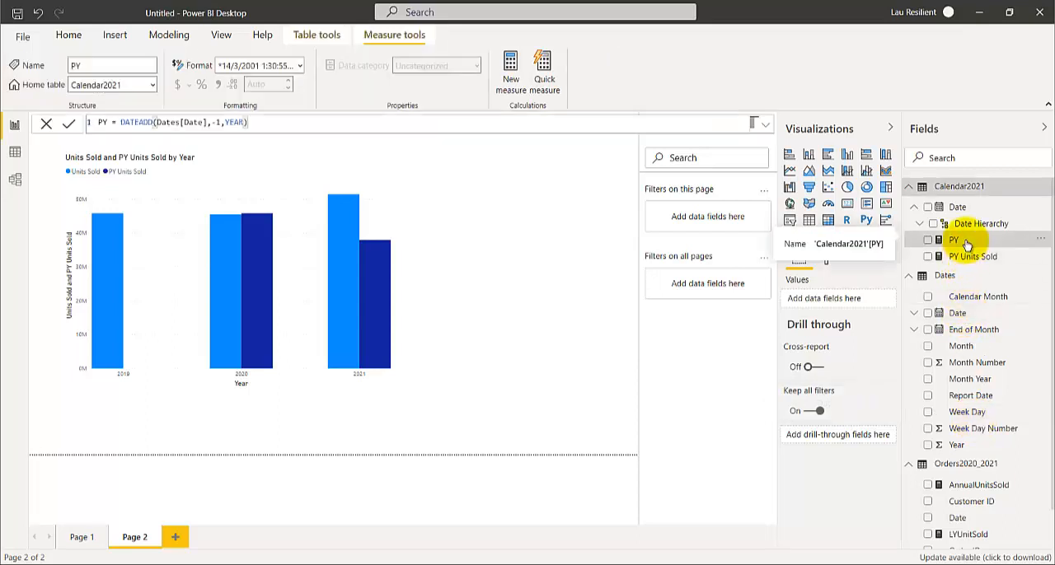
{"action": "left_click", "coordinate": [973, 257]}
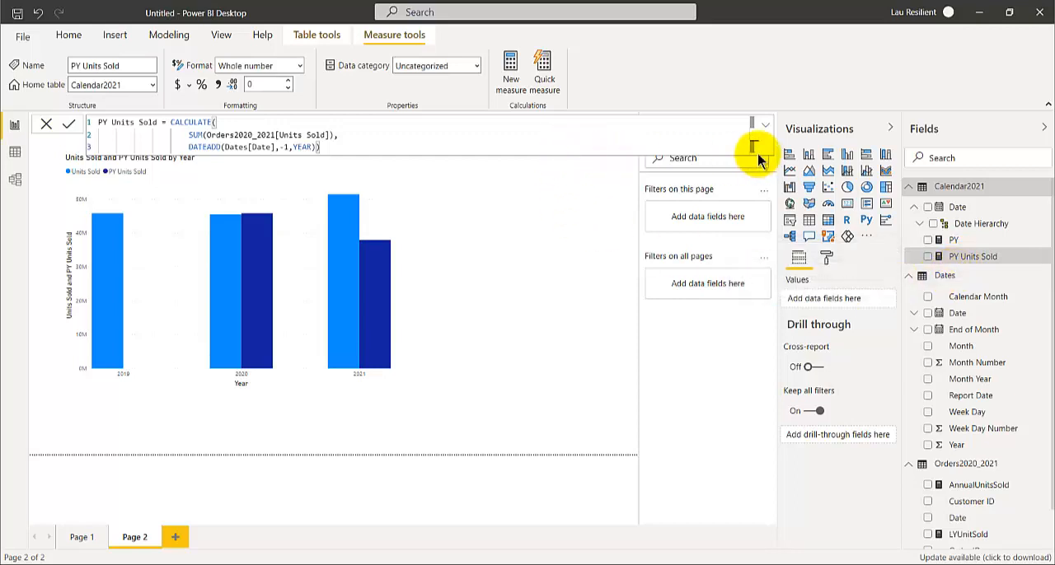
{"action": "mouse_move", "coordinate": [356, 155]}
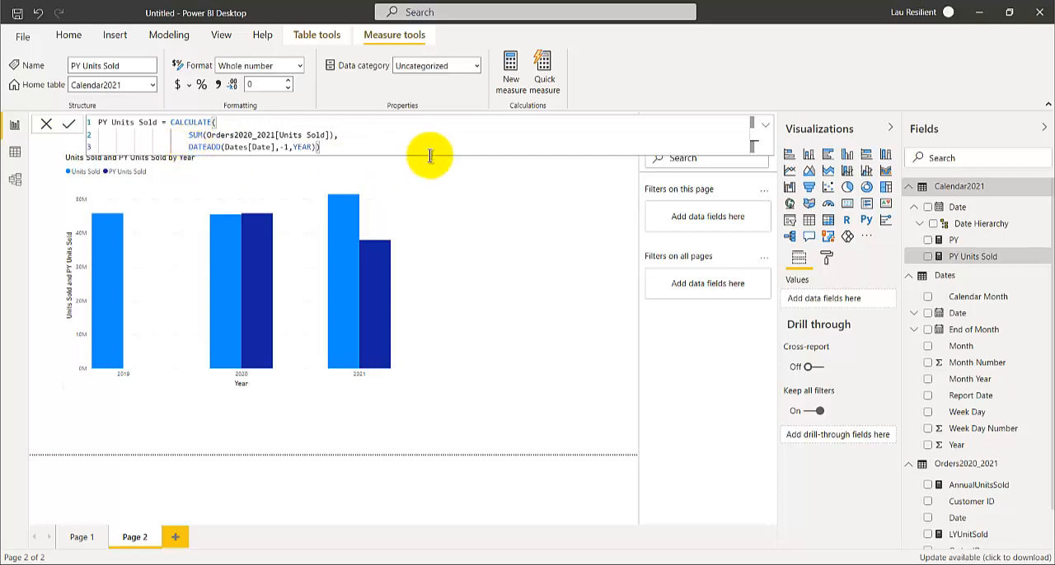
{"action": "mouse_move", "coordinate": [272, 157]}
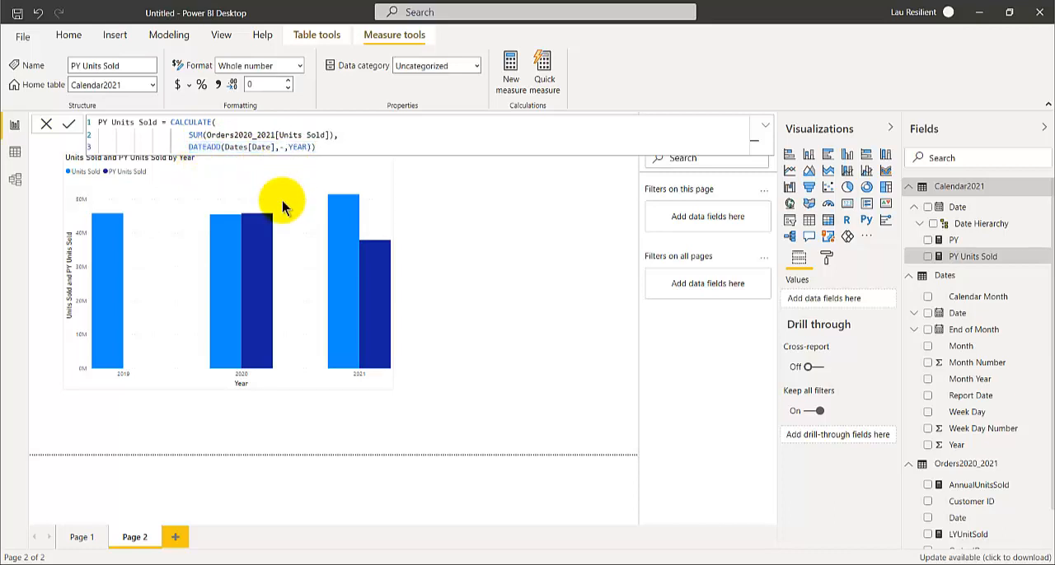
Set the DATEADD year offset in PY Units Sold to -2 so 2021's PY value becomes 38135204.
{"action": "type", "text": "2"}
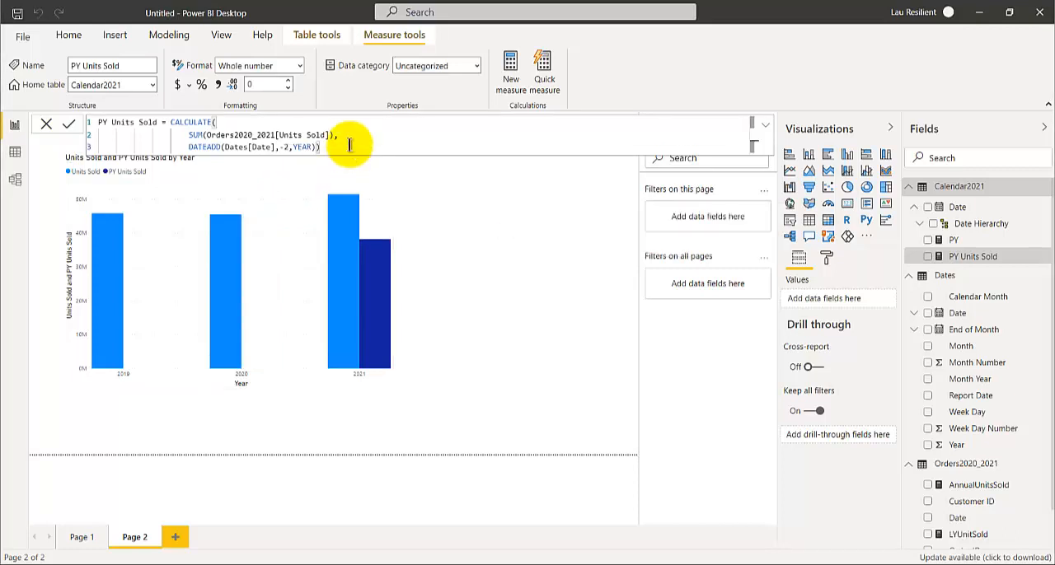
{"action": "mouse_move", "coordinate": [267, 320]}
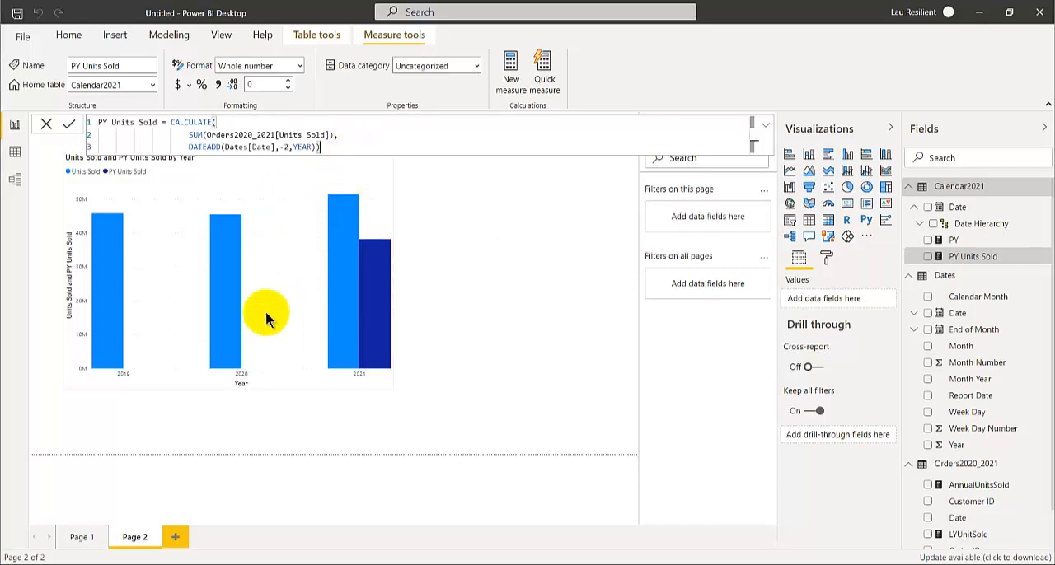
{"action": "mouse_move", "coordinate": [376, 289]}
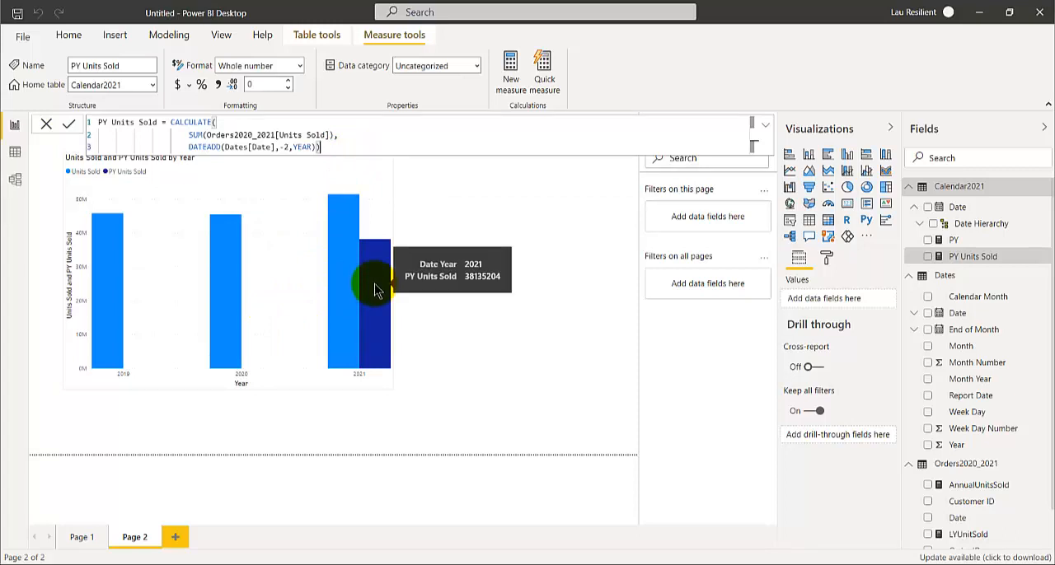
{"action": "mouse_move", "coordinate": [387, 317]}
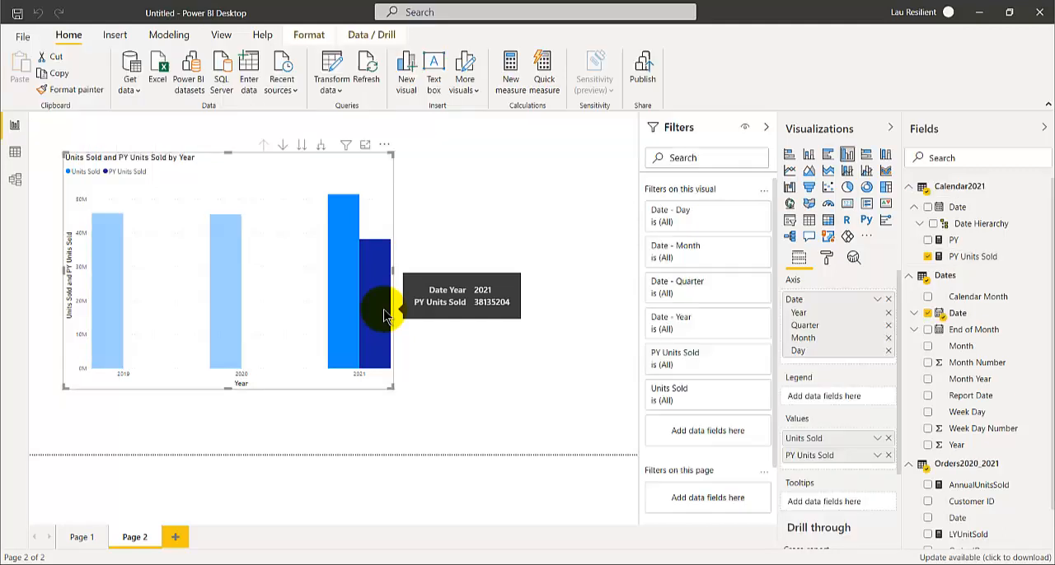
{"action": "mouse_move", "coordinate": [826, 257]}
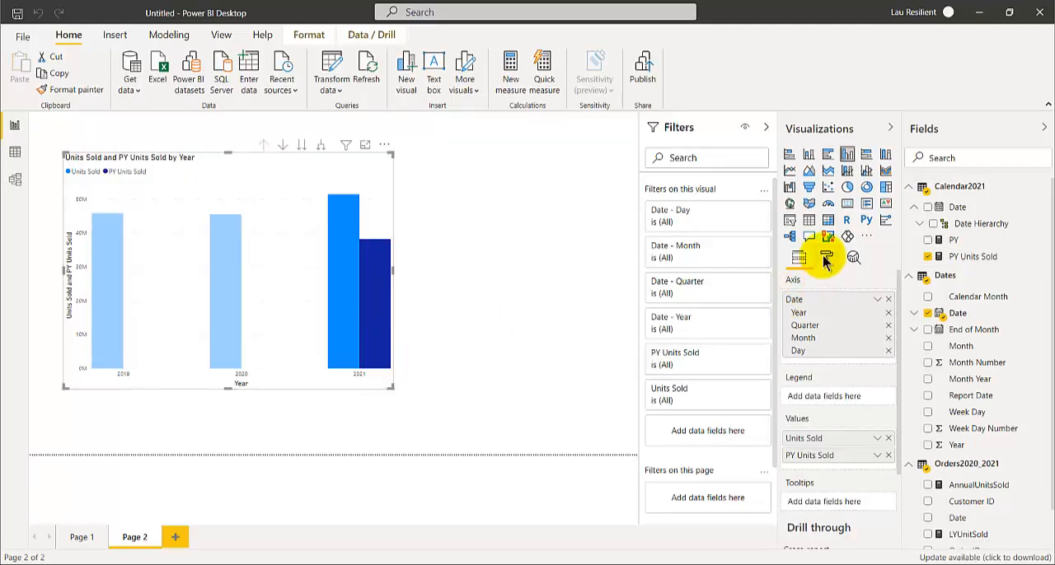
Switch Data labels On in the Format pane so each column shows its value.
{"action": "left_click", "coordinate": [827, 258]}
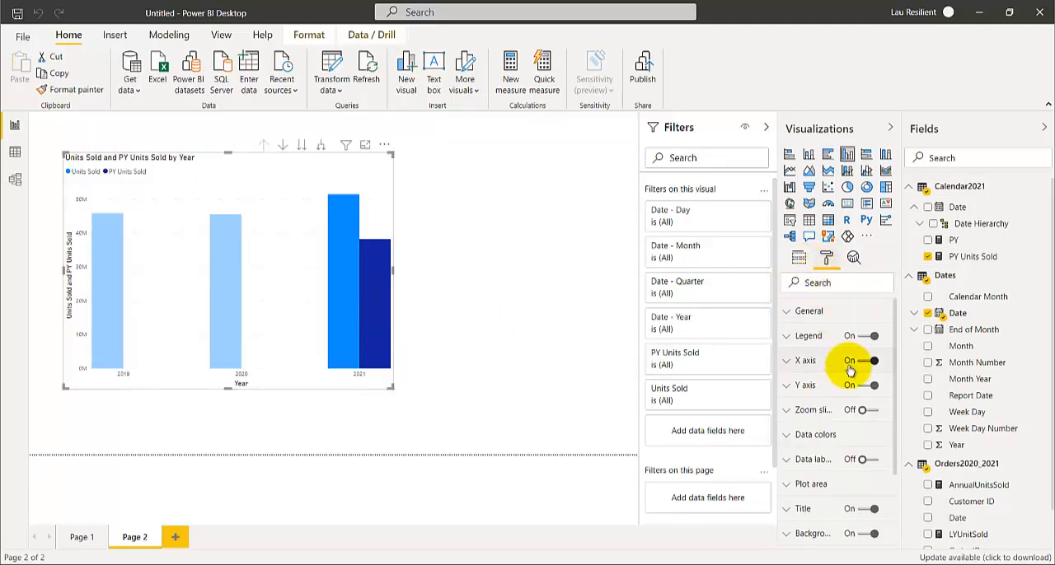
{"action": "mouse_move", "coordinate": [808, 336]}
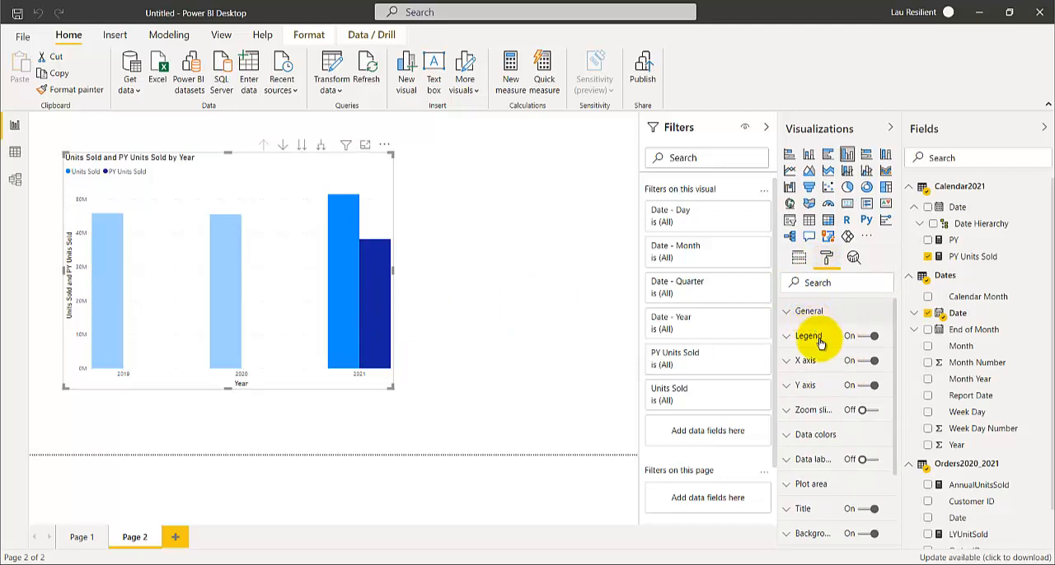
{"action": "left_click", "coordinate": [864, 460]}
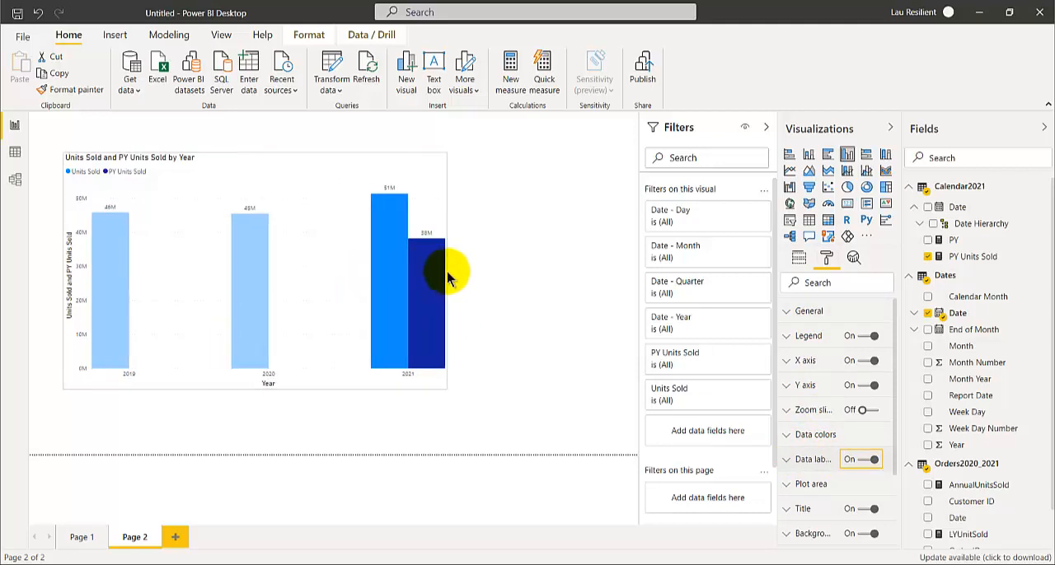
{"action": "mouse_move", "coordinate": [422, 283]}
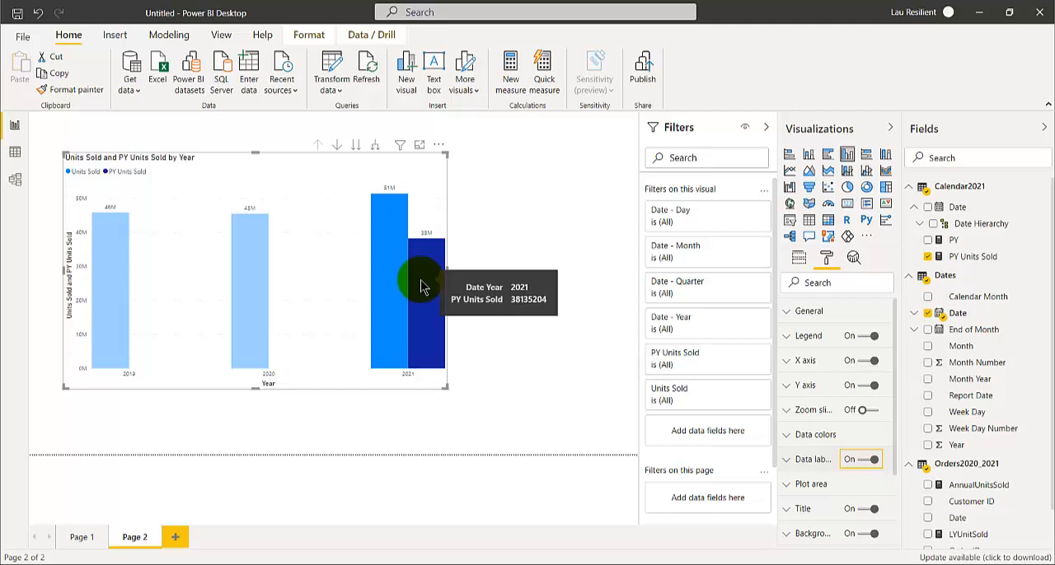
{"action": "mouse_move", "coordinate": [250, 312]}
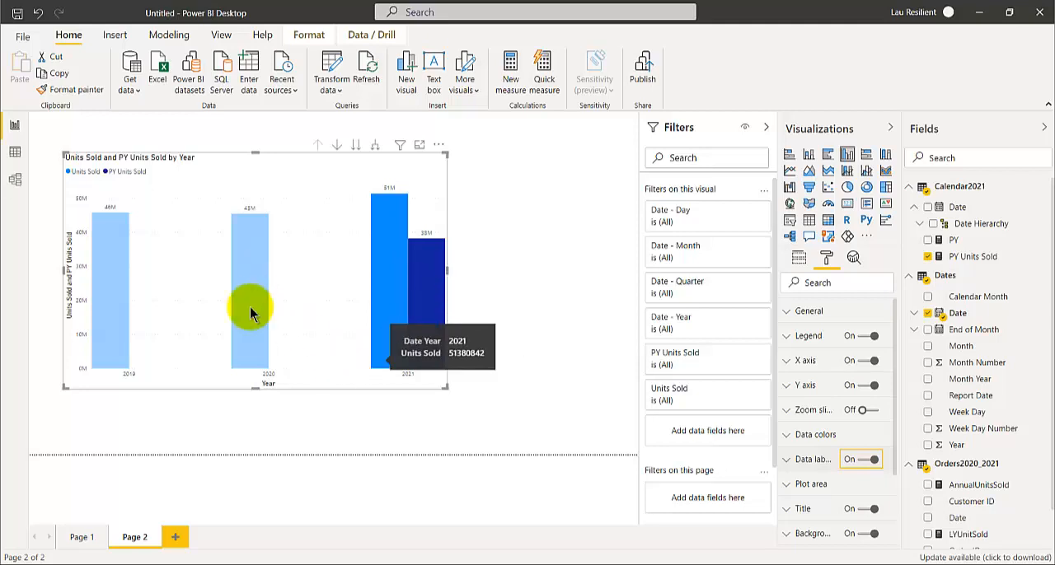
{"action": "mouse_move", "coordinate": [140, 272]}
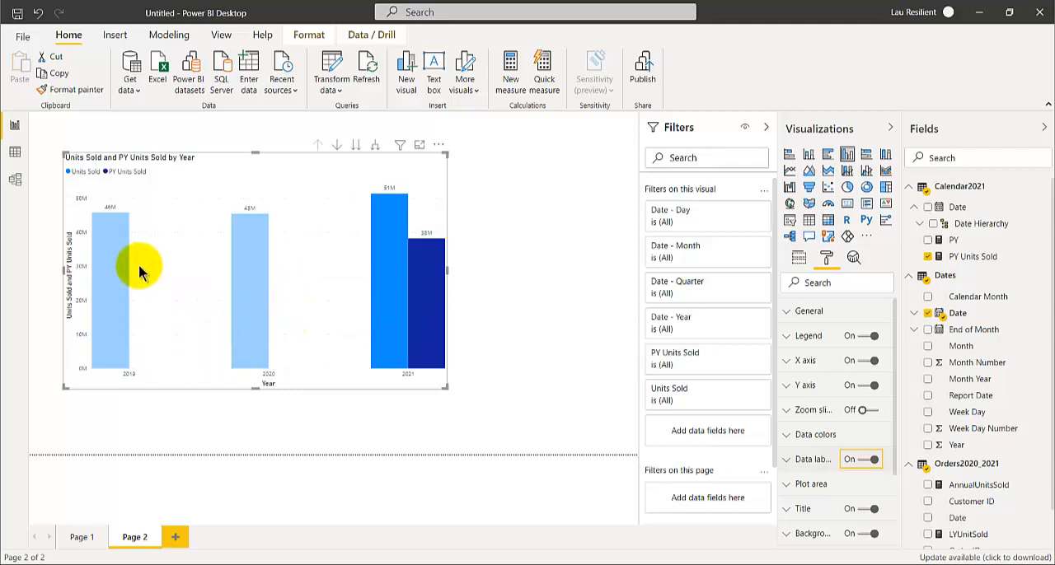
{"action": "mouse_move", "coordinate": [241, 320]}
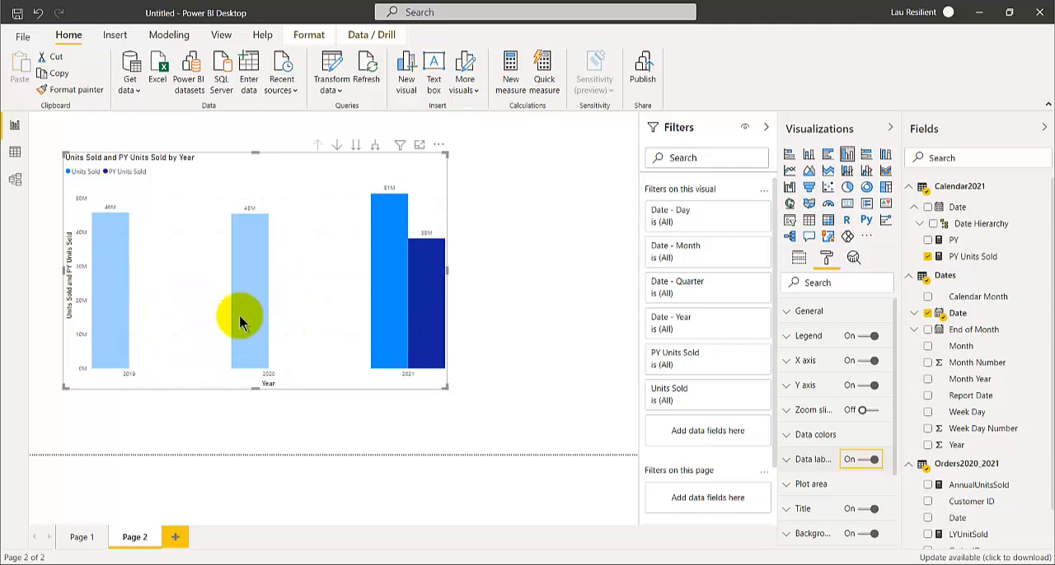
{"action": "mouse_move", "coordinate": [426, 264]}
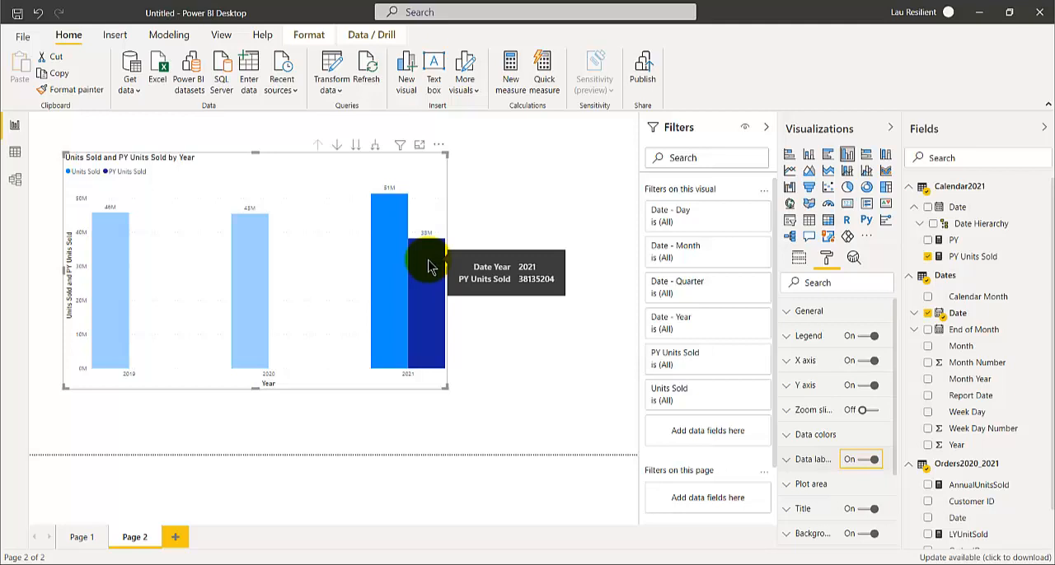
{"action": "mouse_move", "coordinate": [448, 305]}
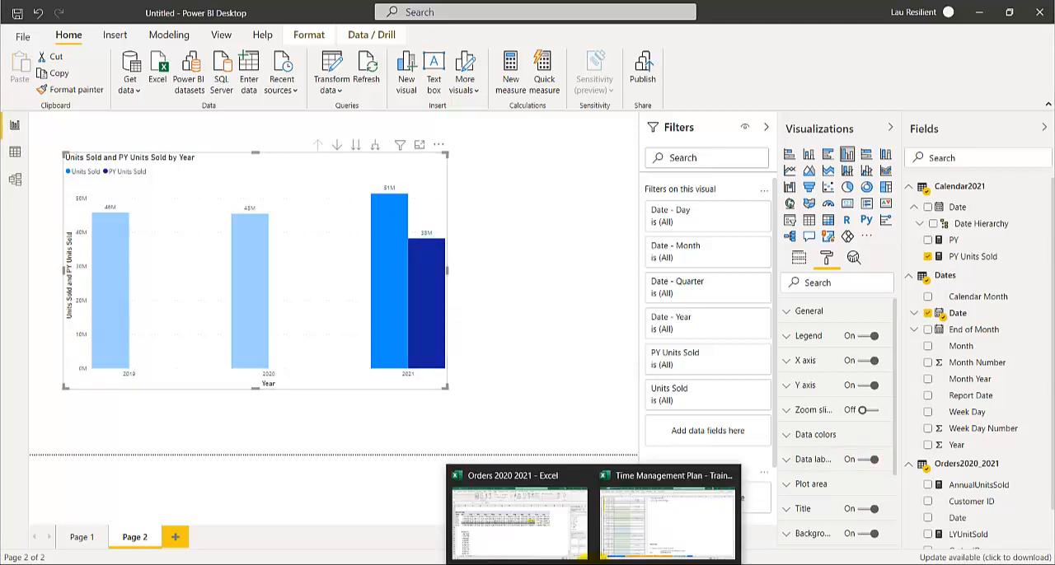
{"action": "mouse_move", "coordinate": [551, 537]}
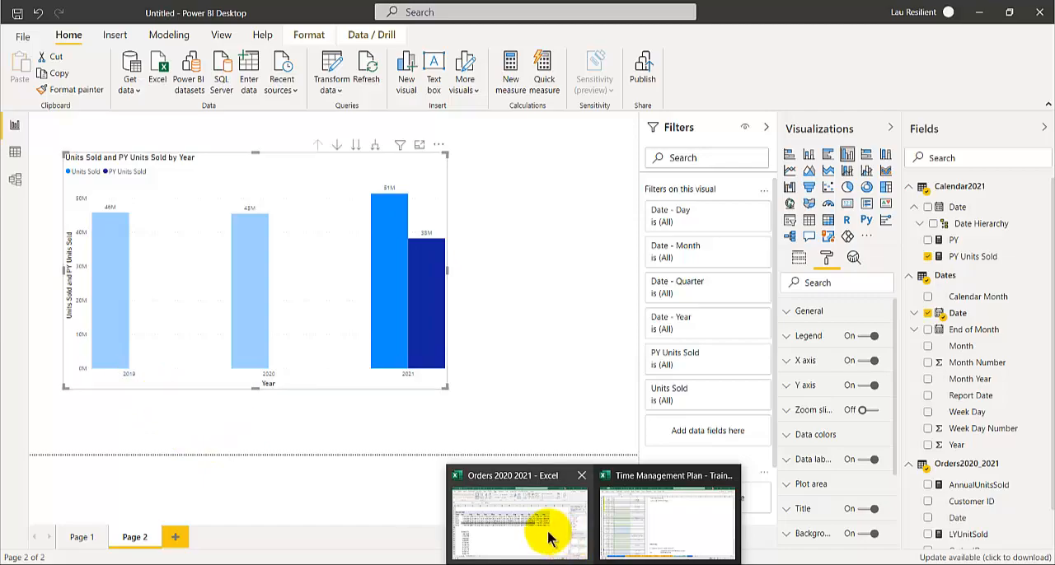
{"action": "left_click", "coordinate": [518, 524]}
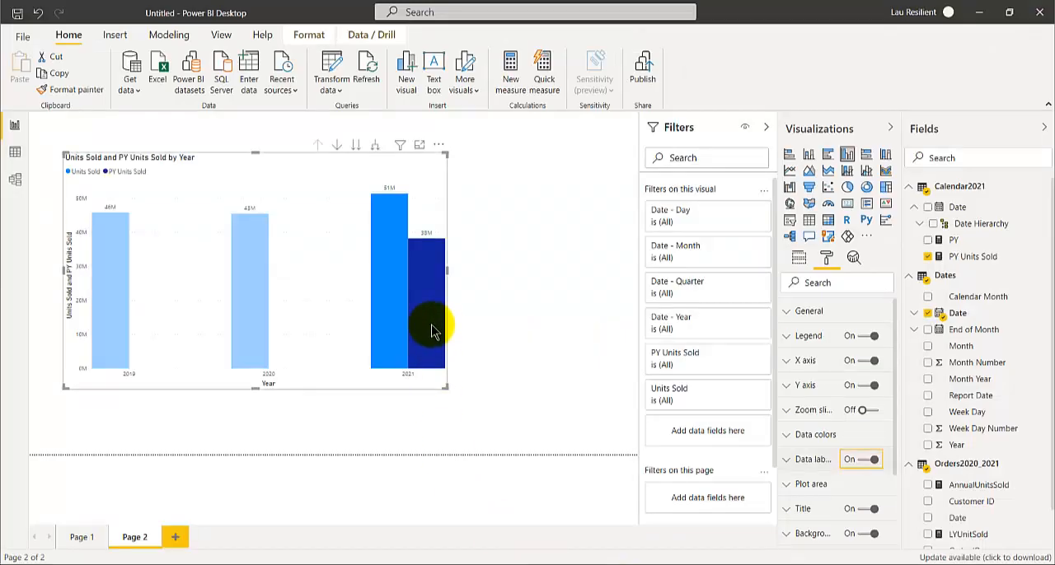
{"action": "mouse_move", "coordinate": [429, 330]}
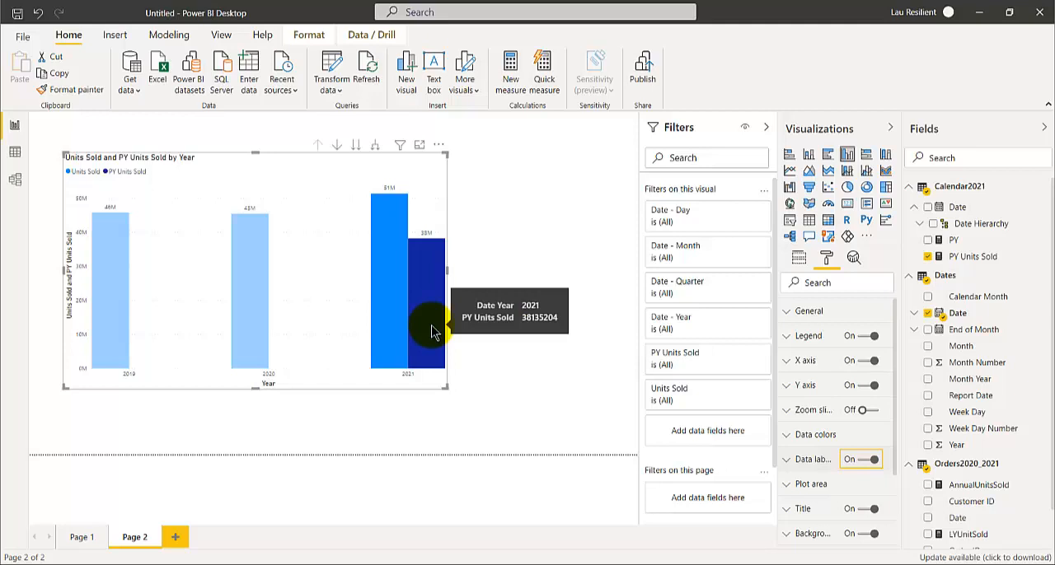
{"action": "mouse_move", "coordinate": [272, 317]}
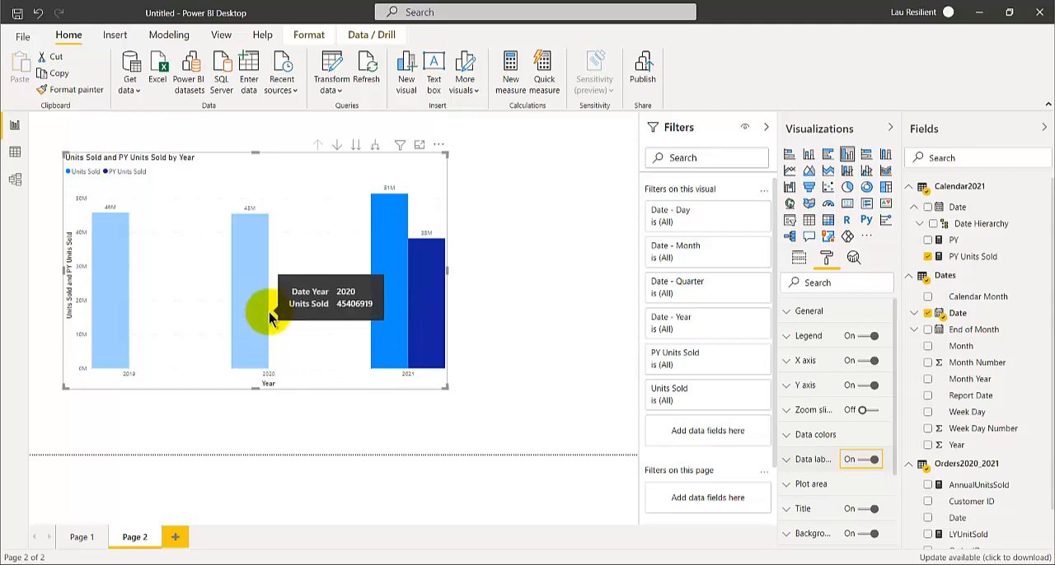
{"action": "mouse_move", "coordinate": [425, 272]}
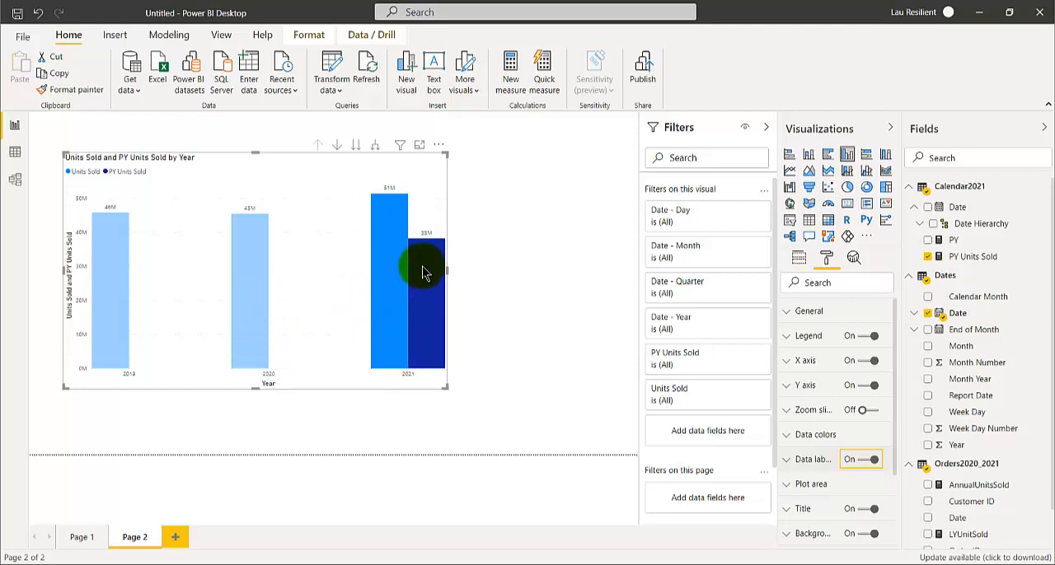
{"action": "mouse_move", "coordinate": [140, 334]}
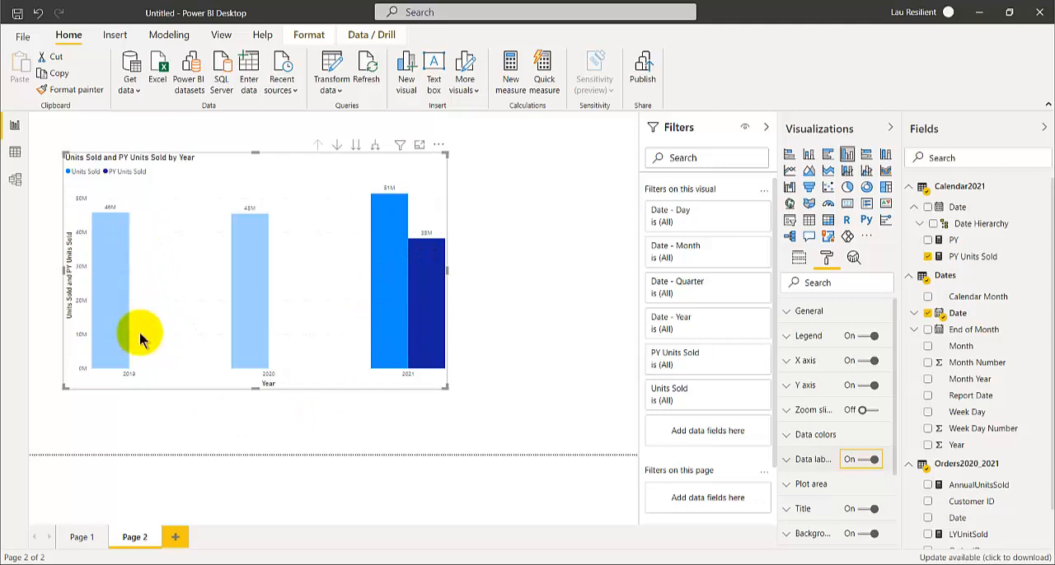
{"action": "mouse_move", "coordinate": [488, 488]}
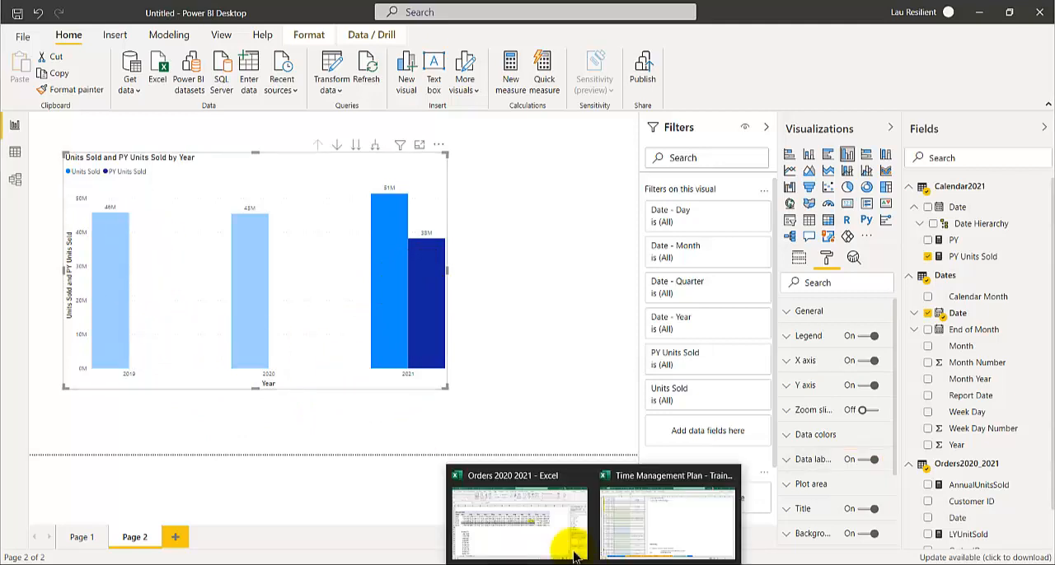
Switch to the Orders 2020 2021 Excel workbook from the taskbar to check figures.
{"action": "left_click", "coordinate": [517, 524]}
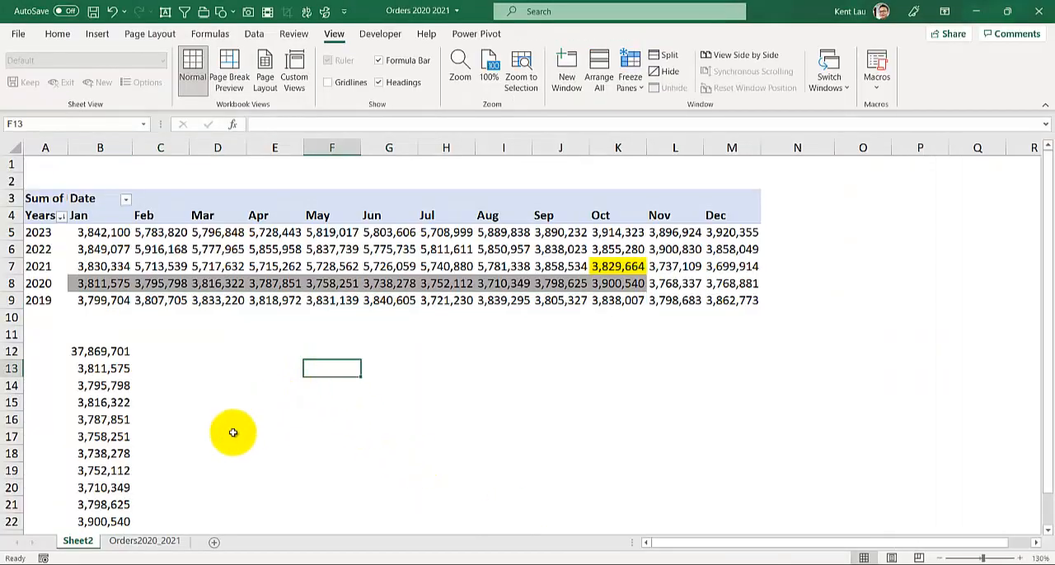
{"action": "mouse_move", "coordinate": [234, 432]}
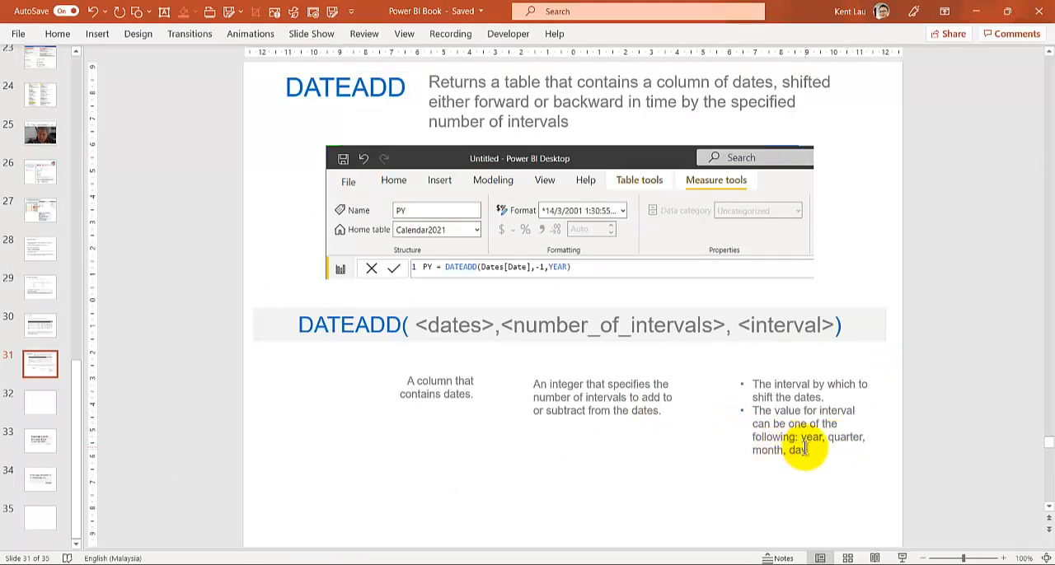
{"action": "mouse_move", "coordinate": [745, 475]}
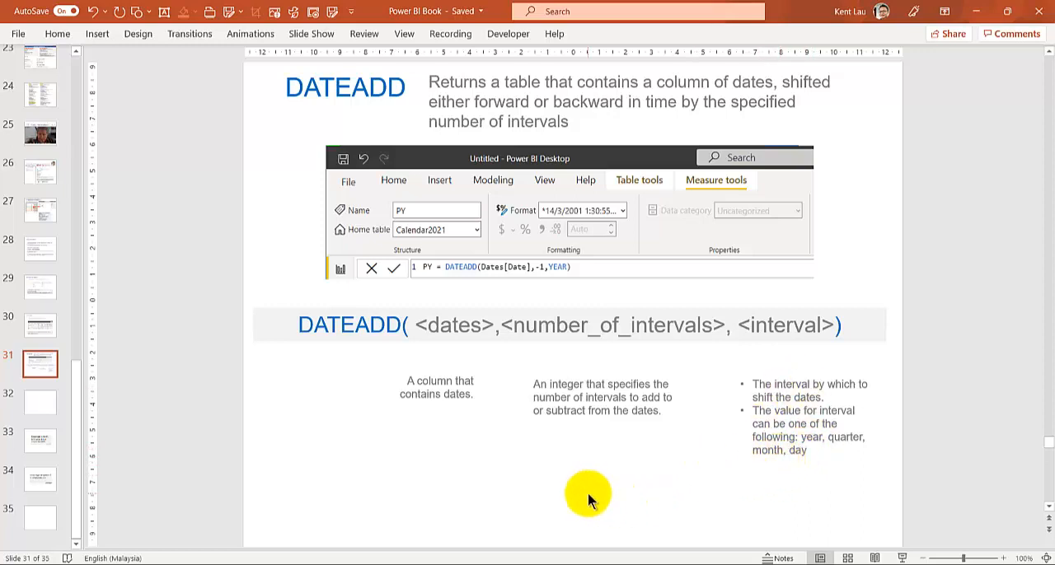
{"action": "mouse_move", "coordinate": [551, 493]}
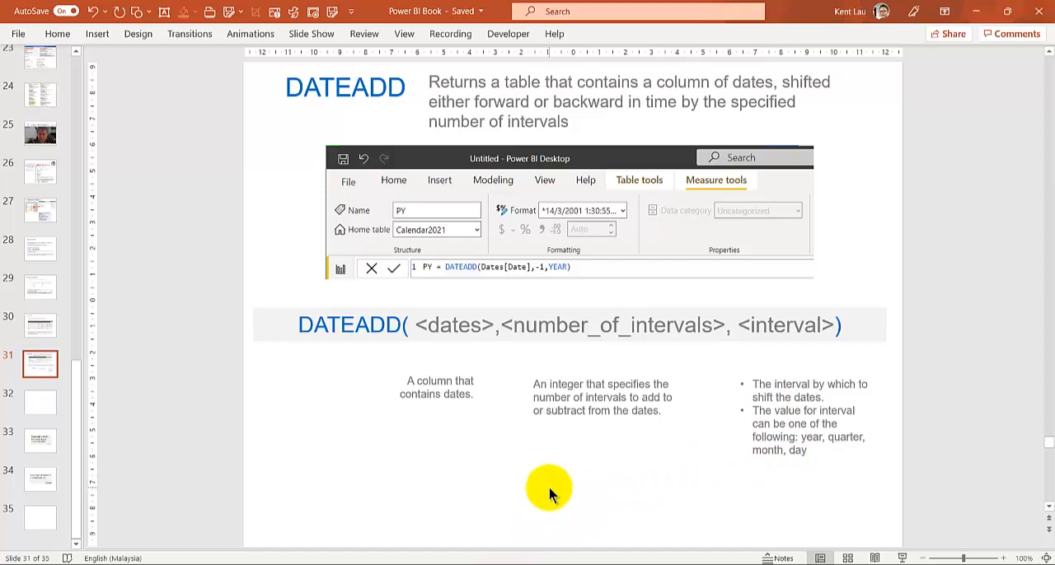